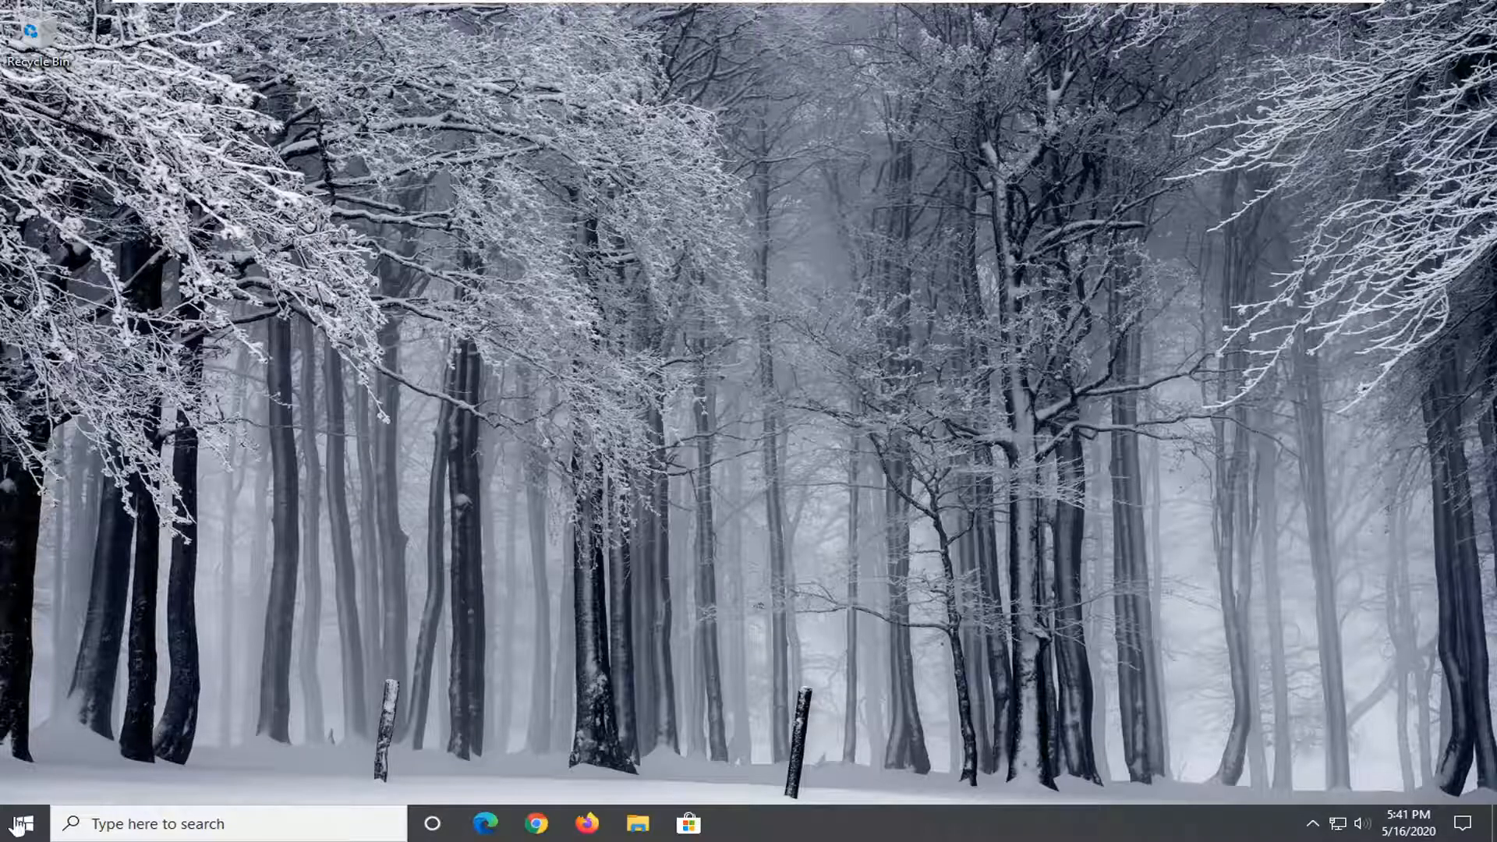
Launch Windows Settings from the Start menu
{"action": "left_click", "coordinate": [20, 823]}
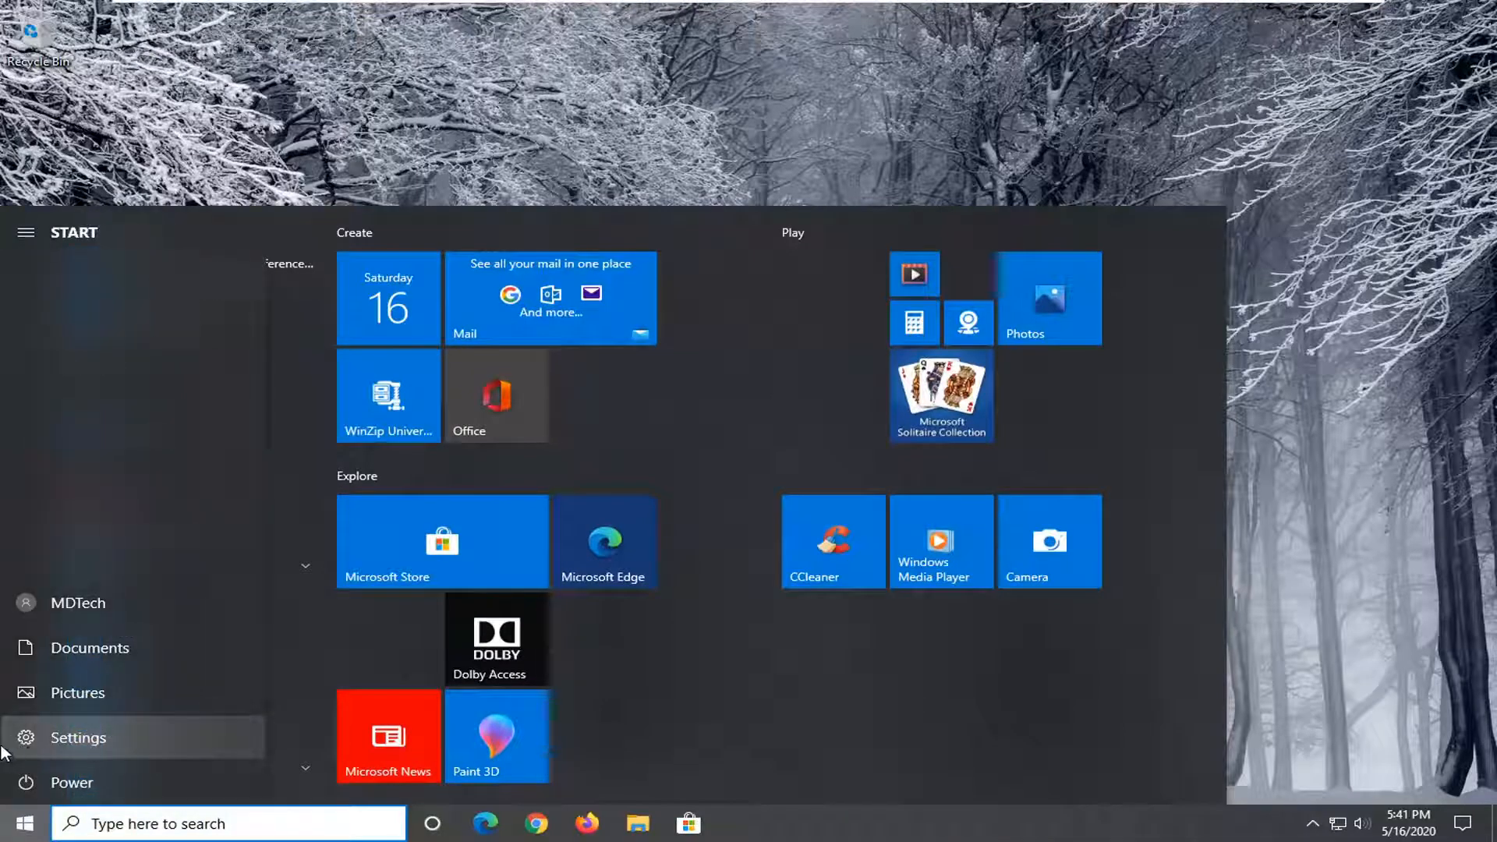
{"action": "mouse_move", "coordinate": [80, 745]}
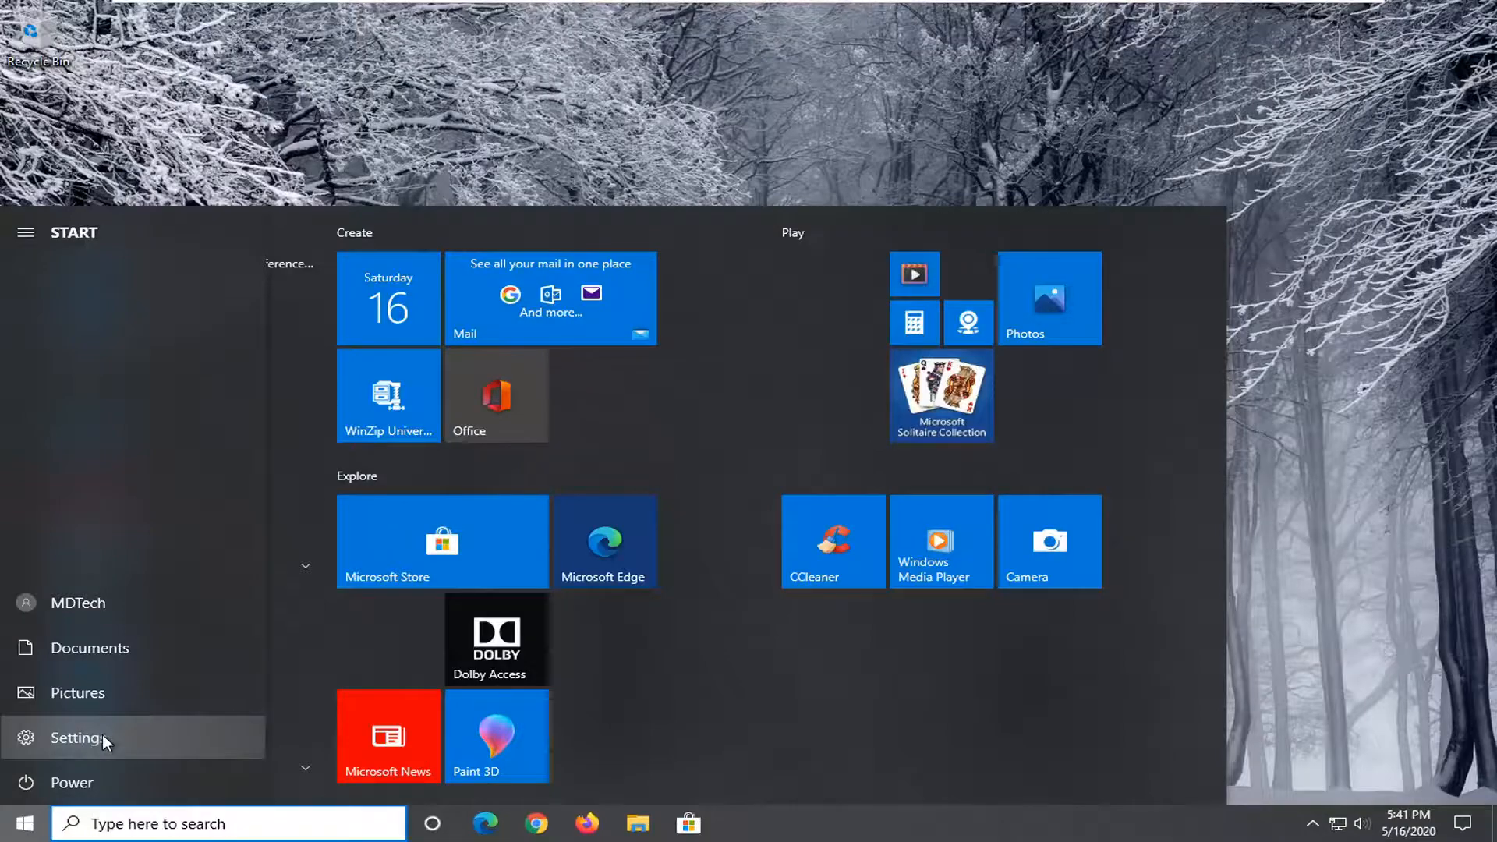
{"action": "left_click", "coordinate": [78, 738]}
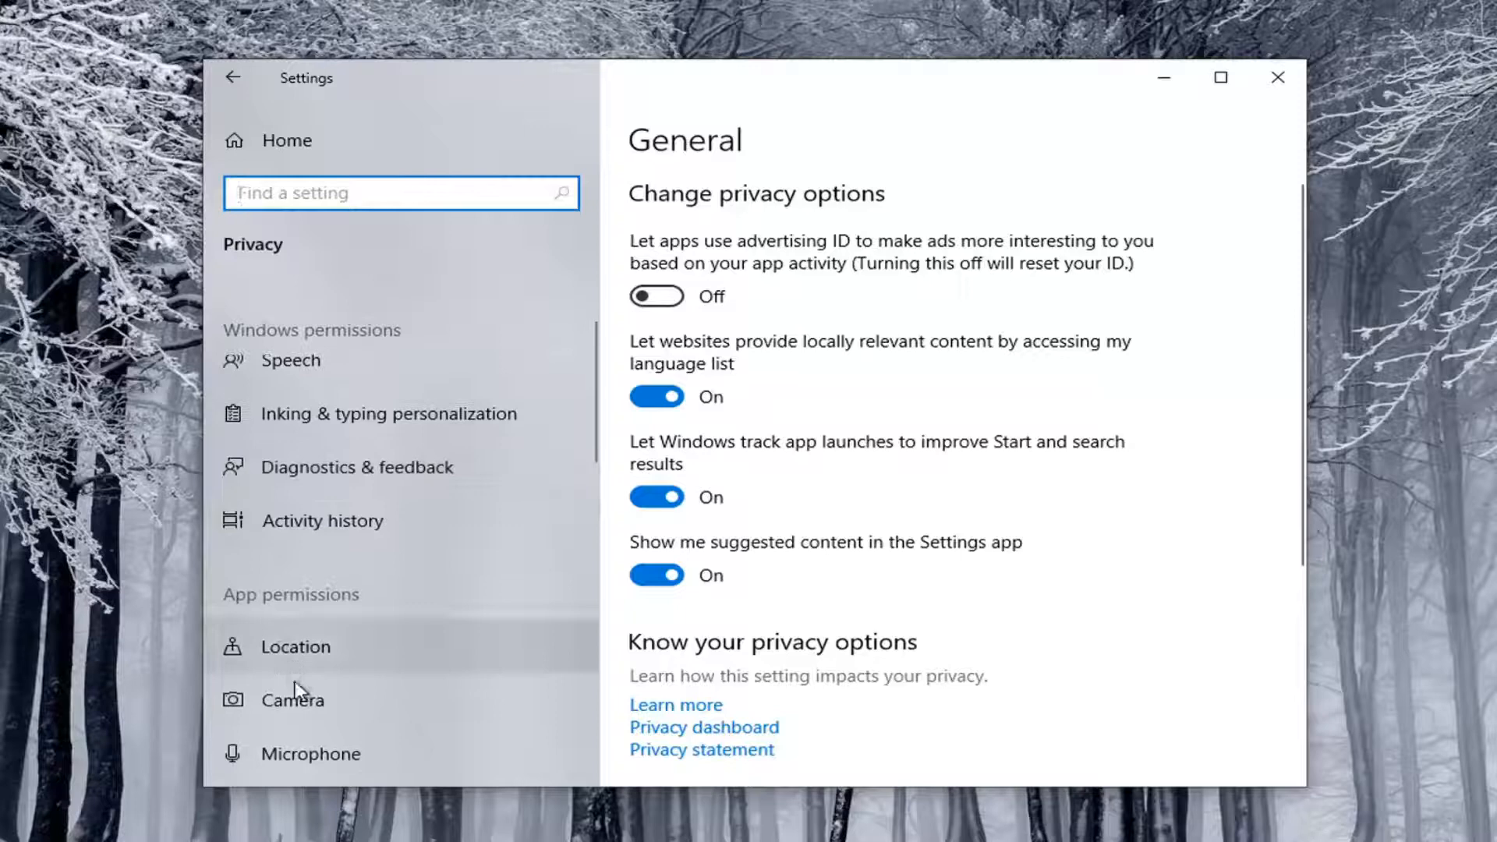
On the Camera privacy page, turn 'Allow apps to access your camera' On
{"action": "left_click", "coordinate": [295, 699]}
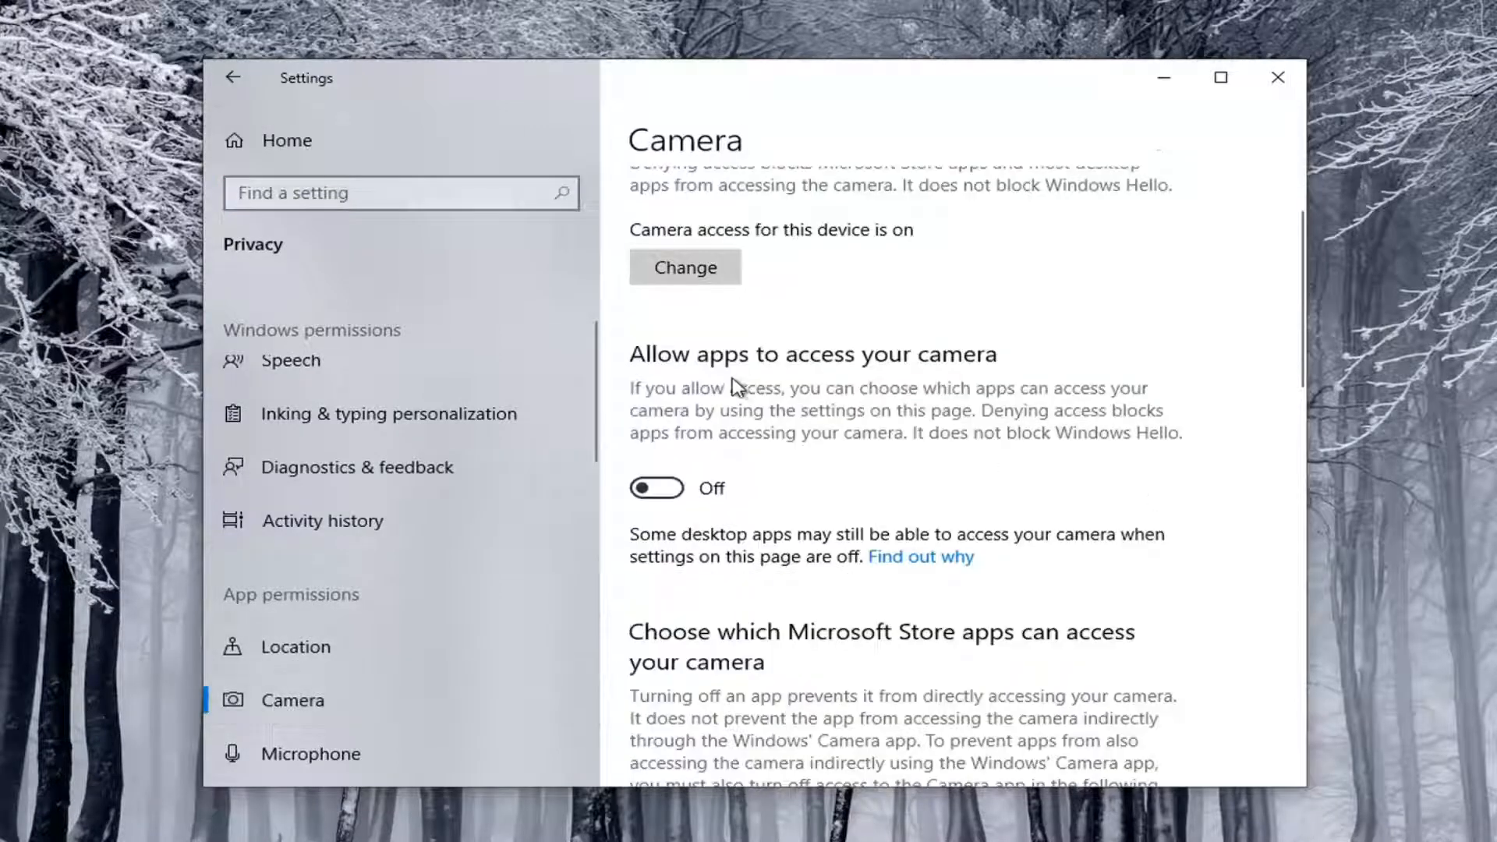
{"action": "mouse_move", "coordinate": [981, 368]}
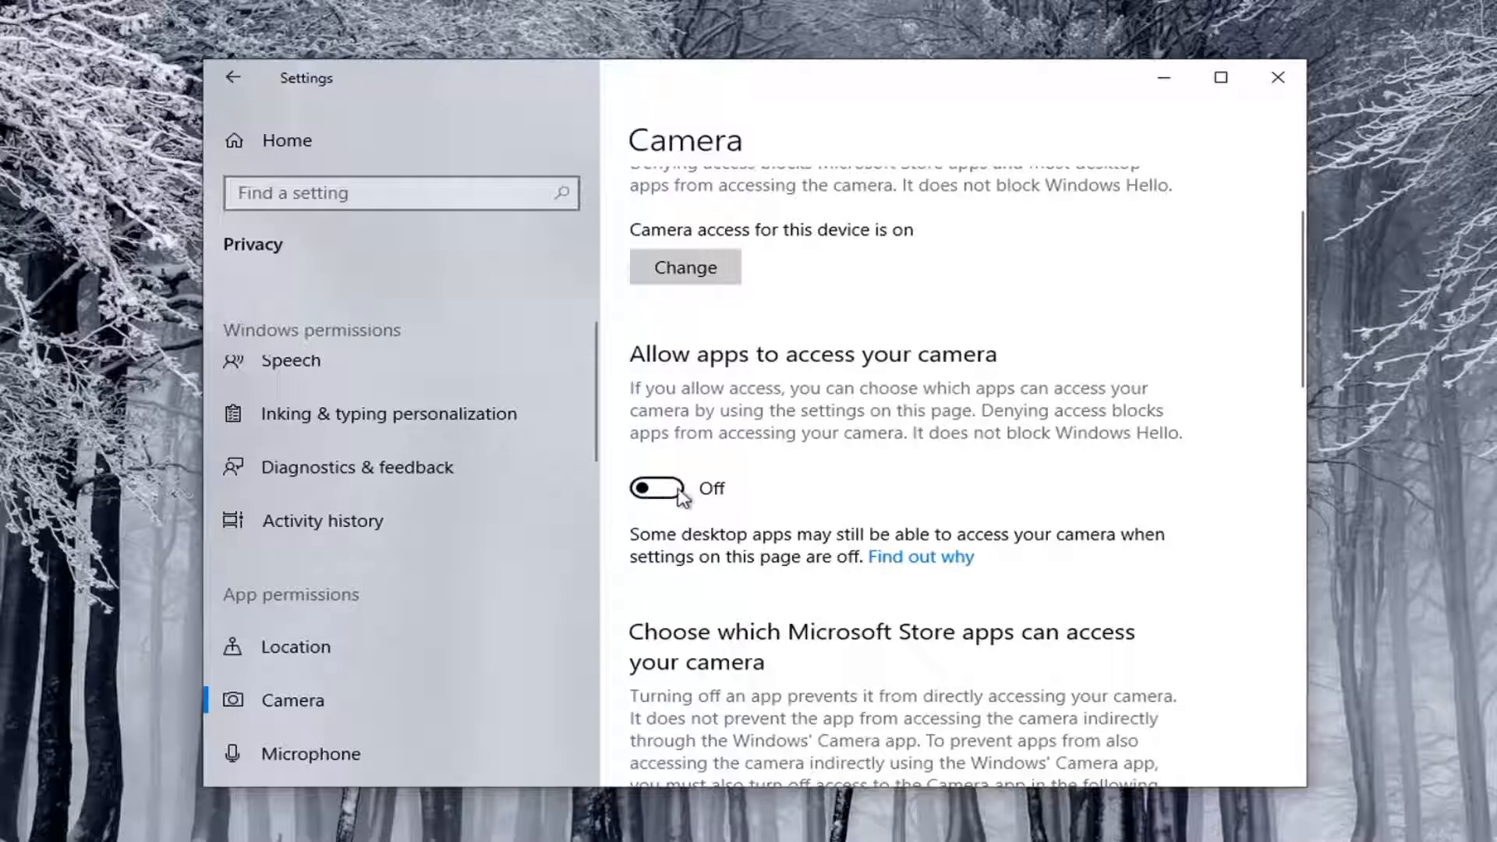
{"action": "mouse_move", "coordinate": [661, 491]}
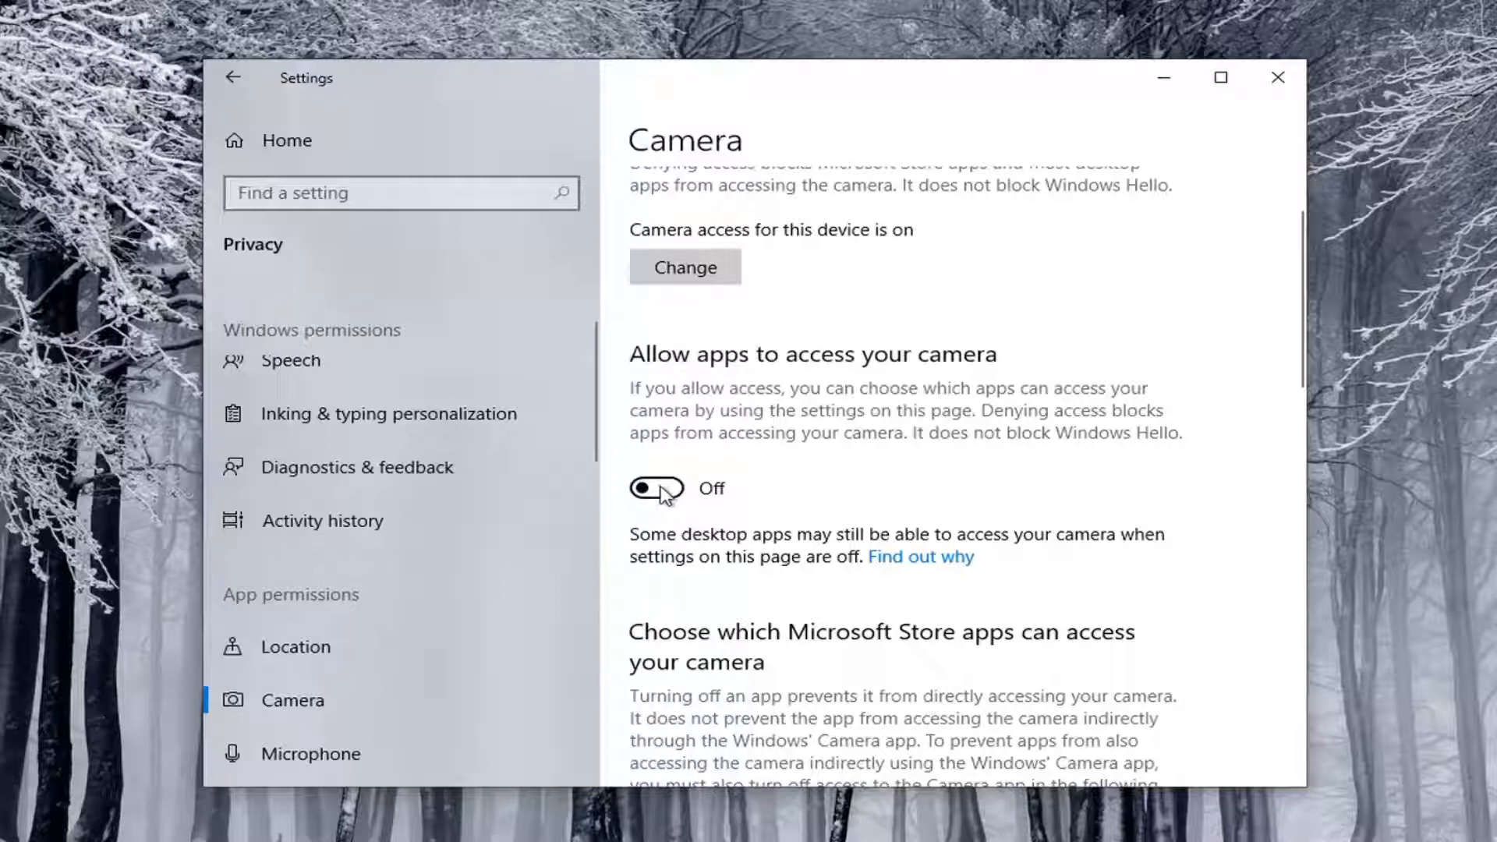
{"action": "left_click", "coordinate": [656, 488]}
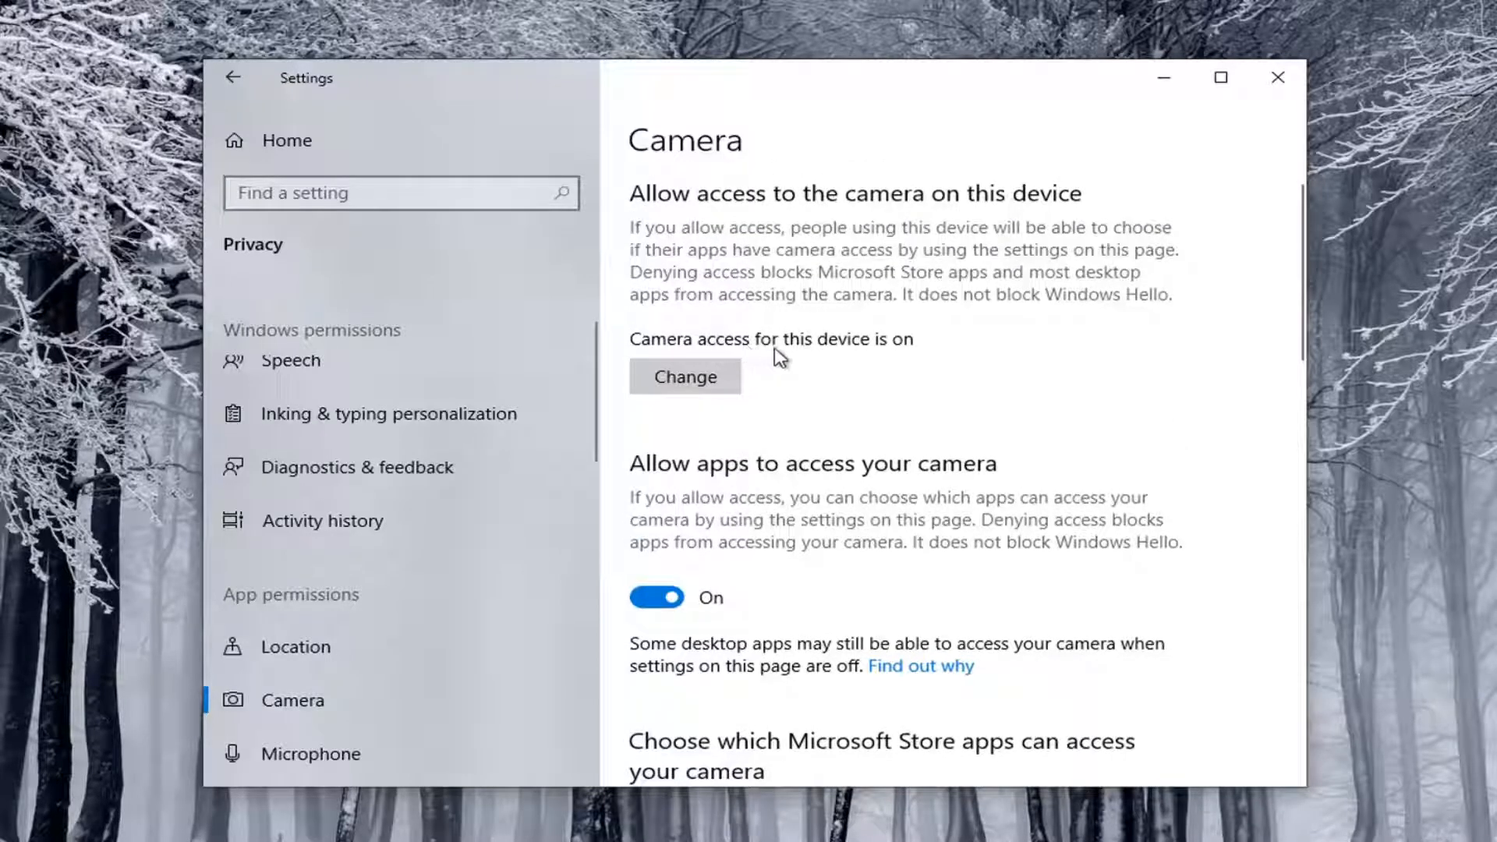
{"action": "left_click", "coordinate": [684, 376]}
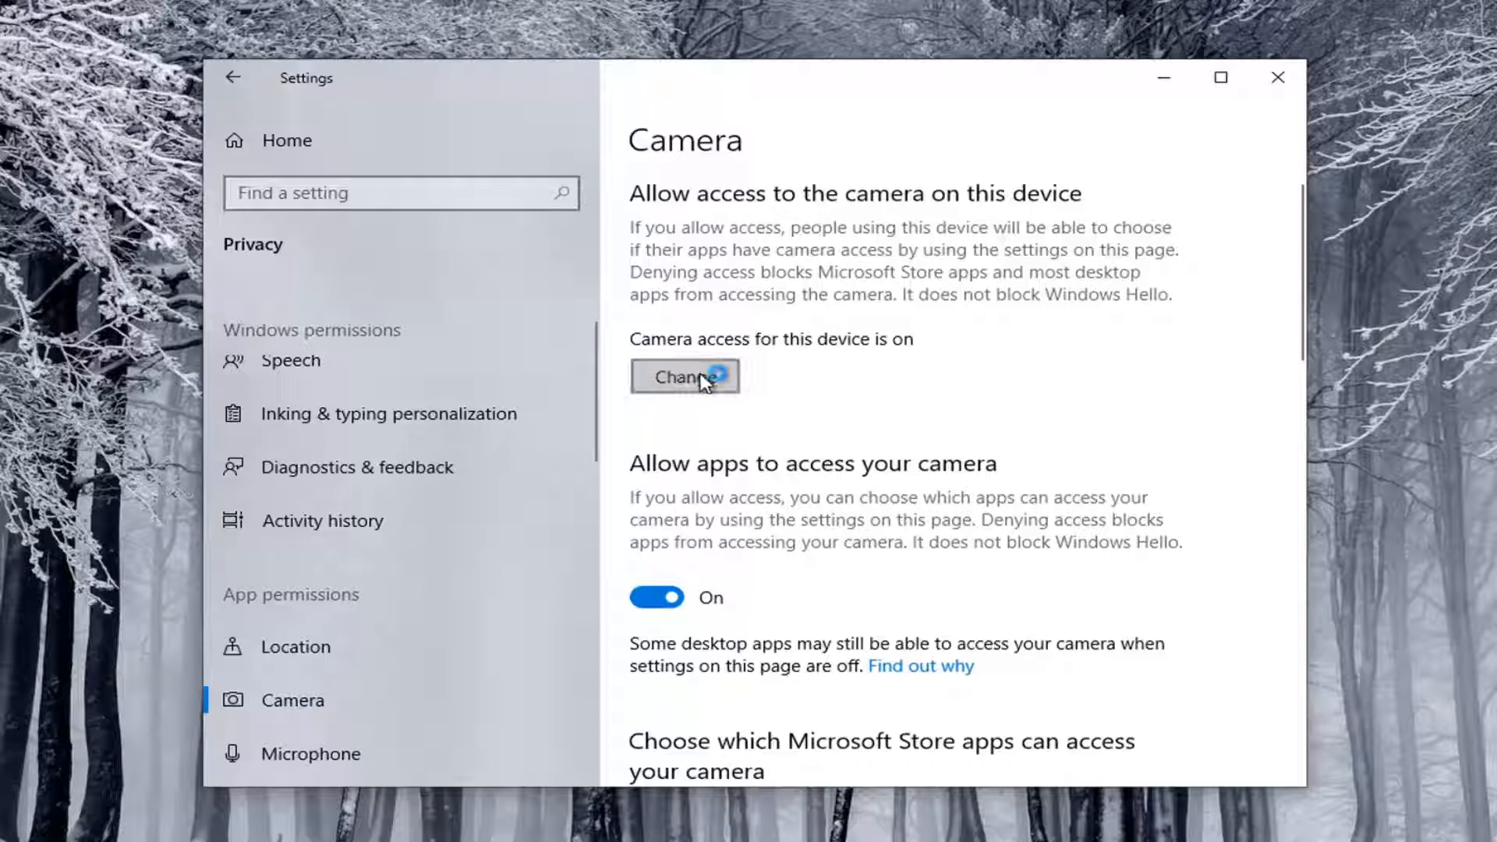
{"action": "left_click", "coordinate": [685, 375]}
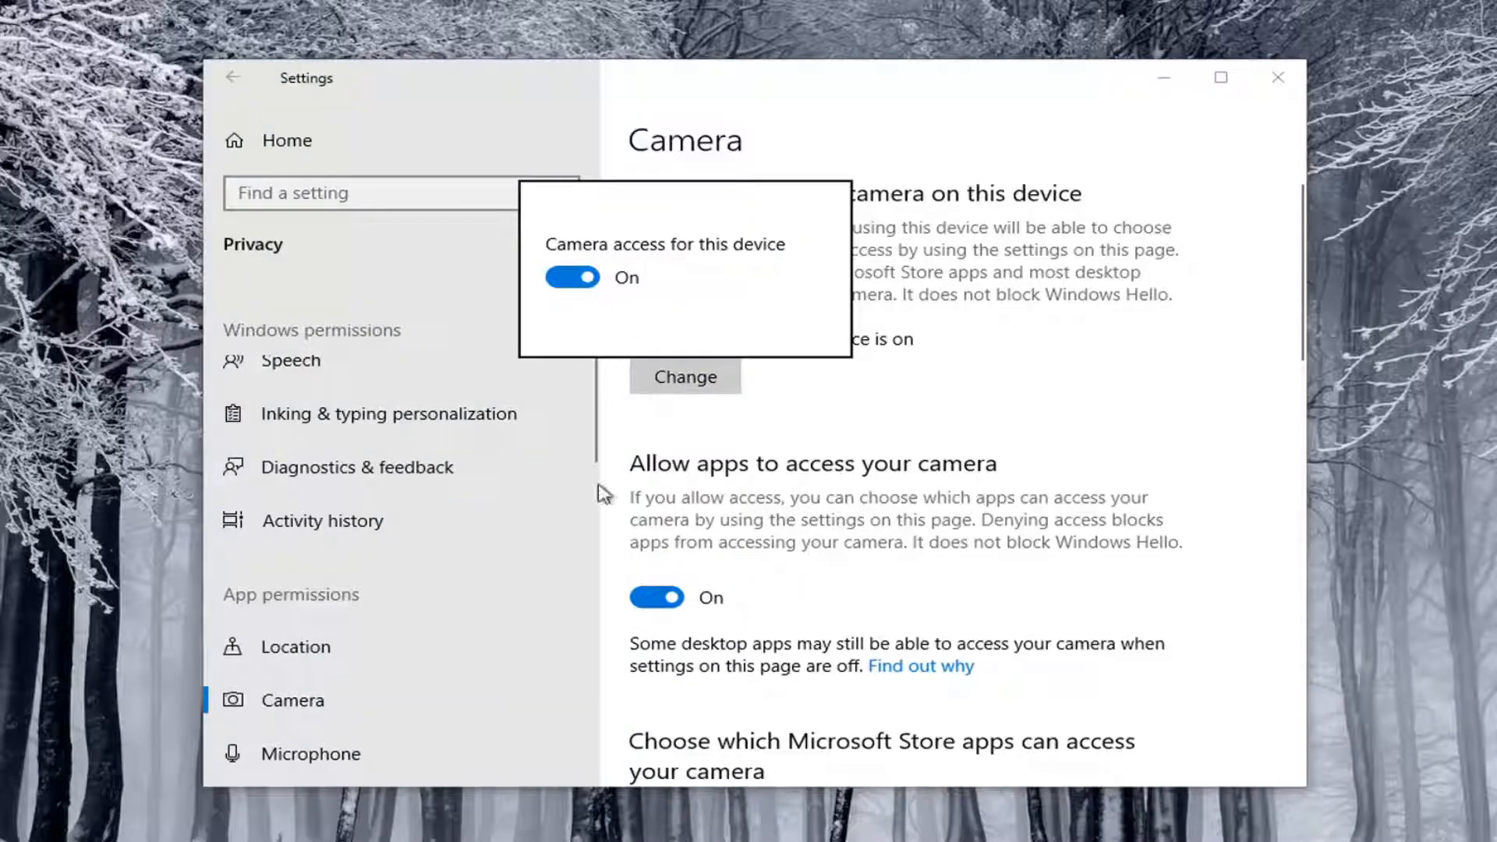
{"action": "mouse_move", "coordinate": [561, 240]}
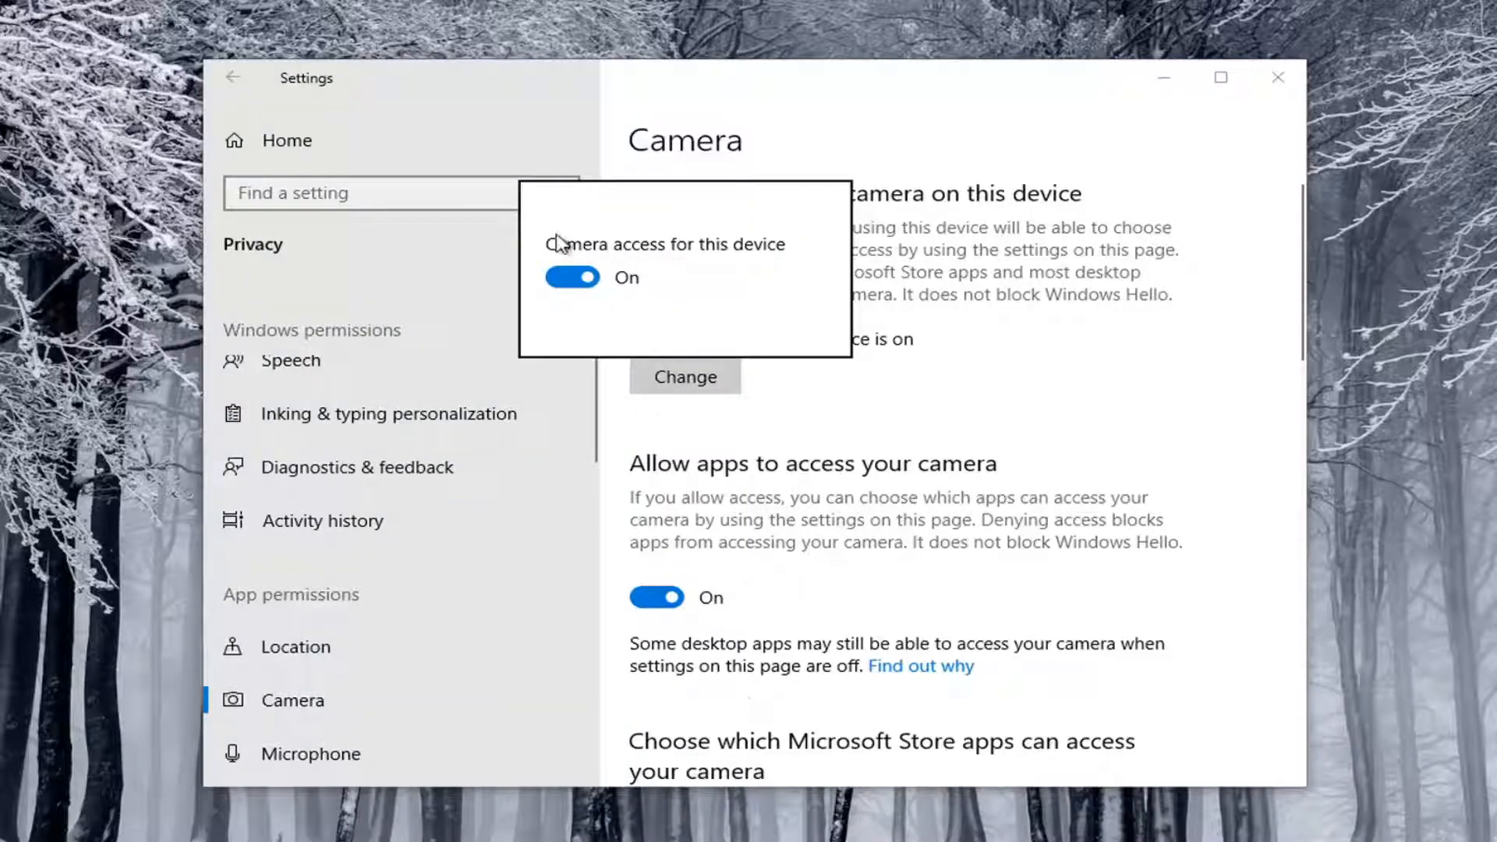
{"action": "mouse_move", "coordinate": [833, 382]}
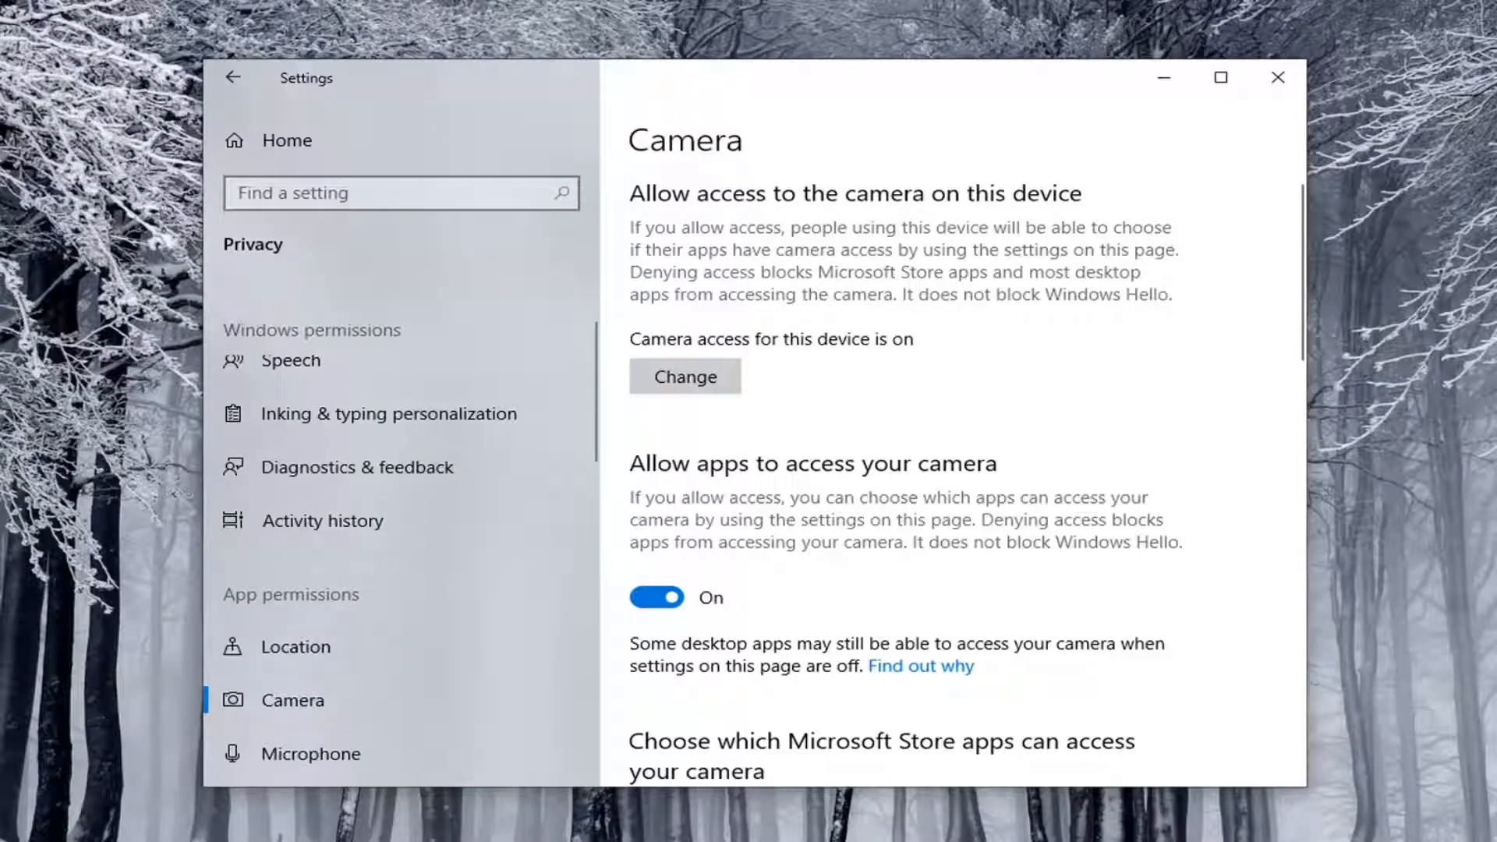
Search 'device' in the taskbar and launch Device Manager from the results
{"action": "type", "text": "device manager"}
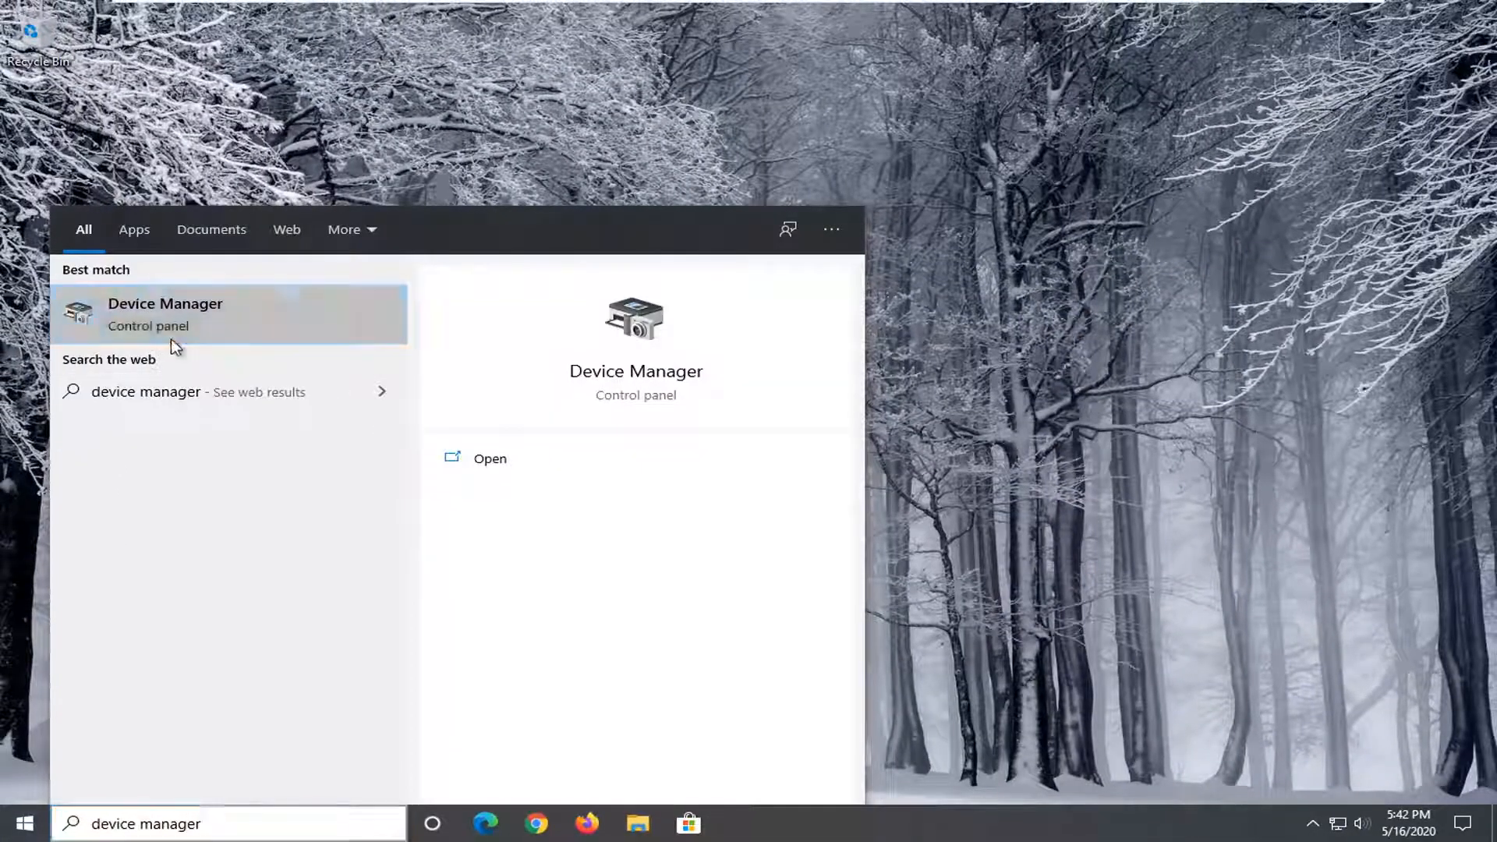
{"action": "left_click", "coordinate": [163, 314]}
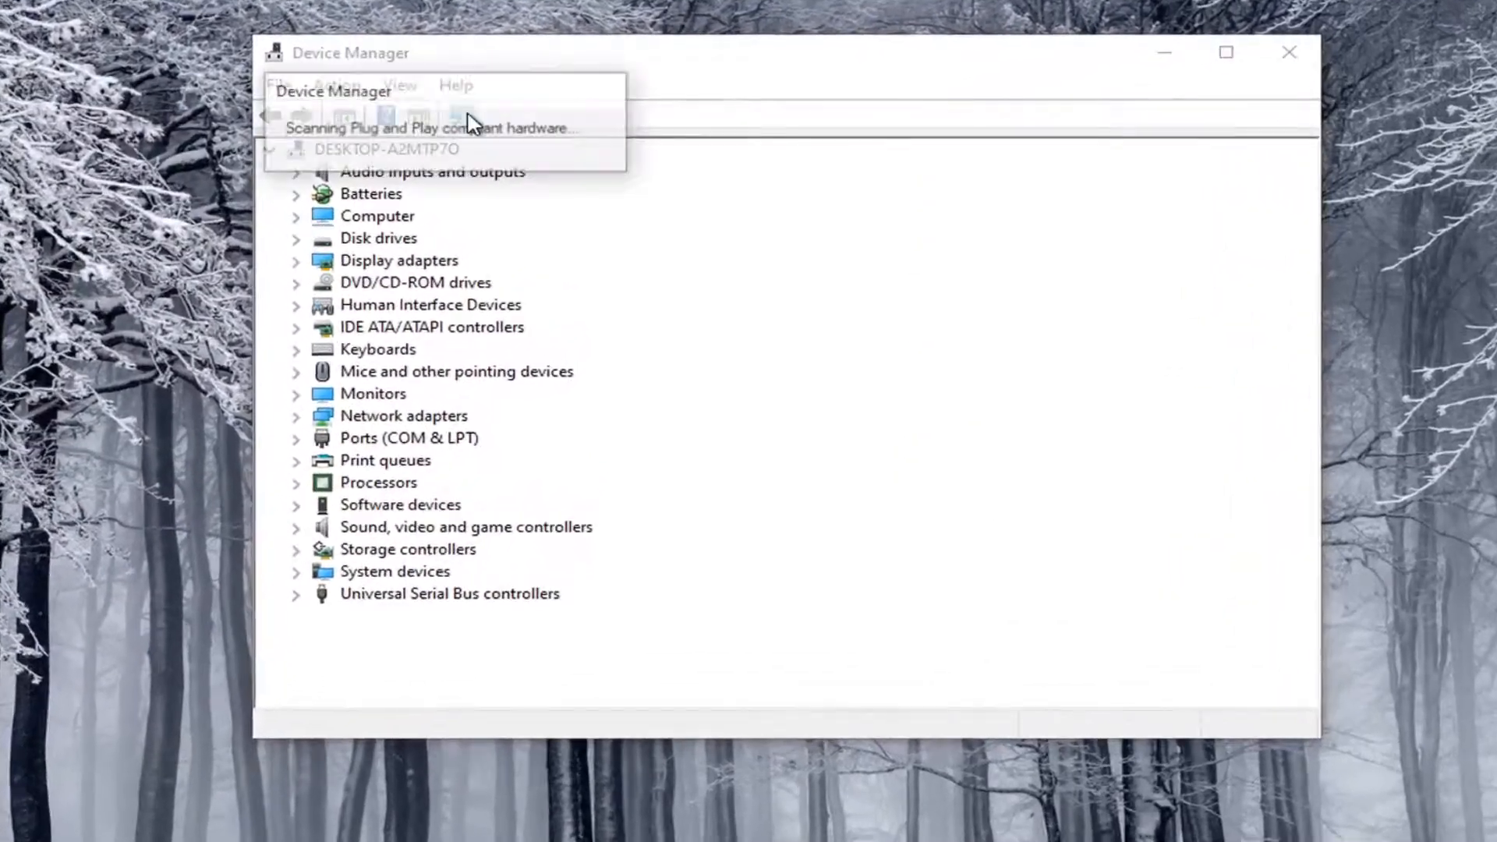
{"action": "left_click", "coordinate": [458, 114]}
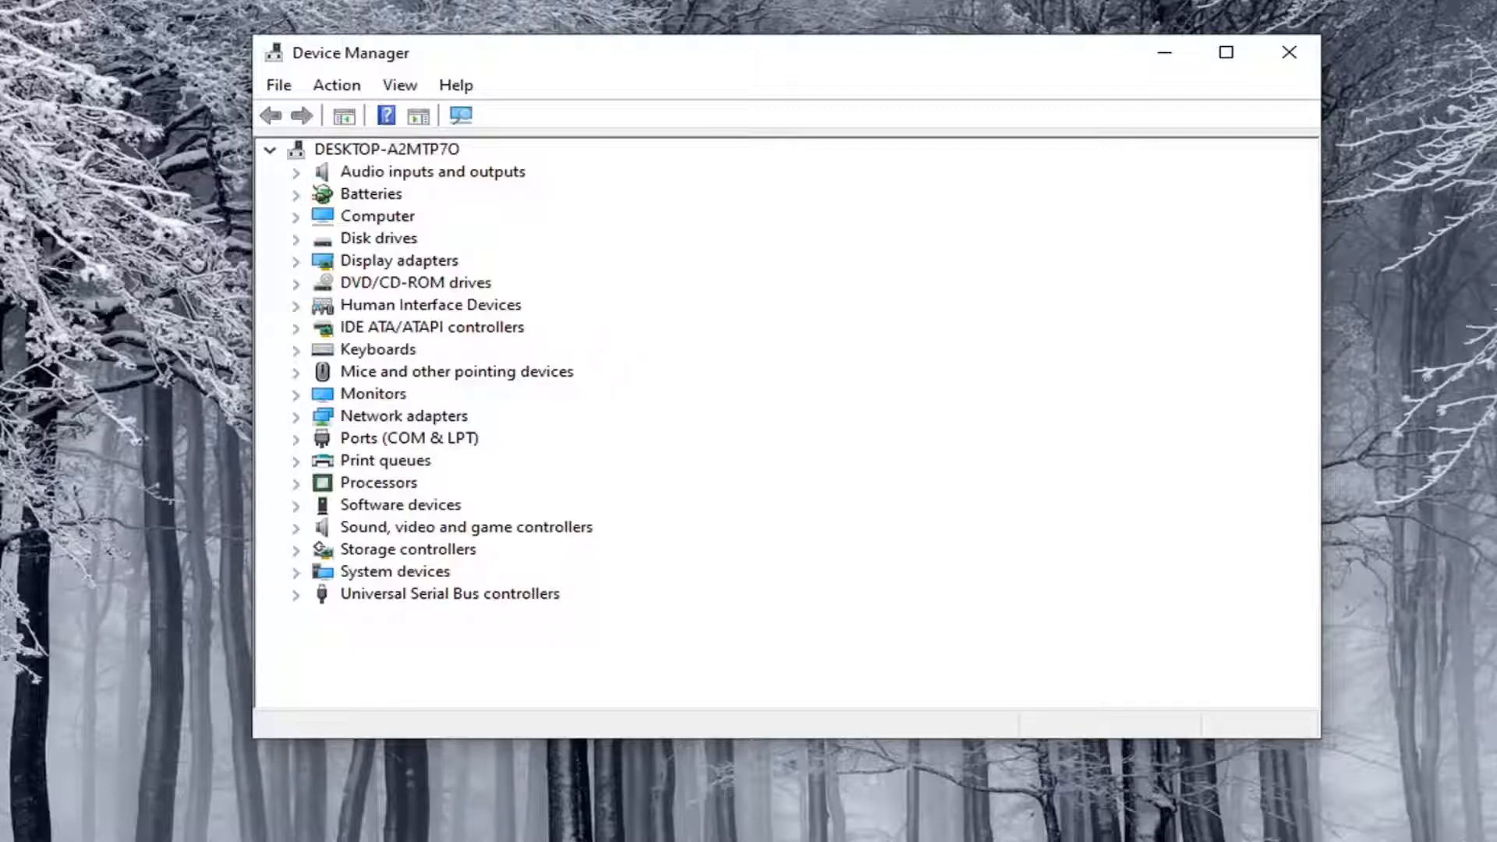
{"action": "left_click", "coordinate": [385, 150]}
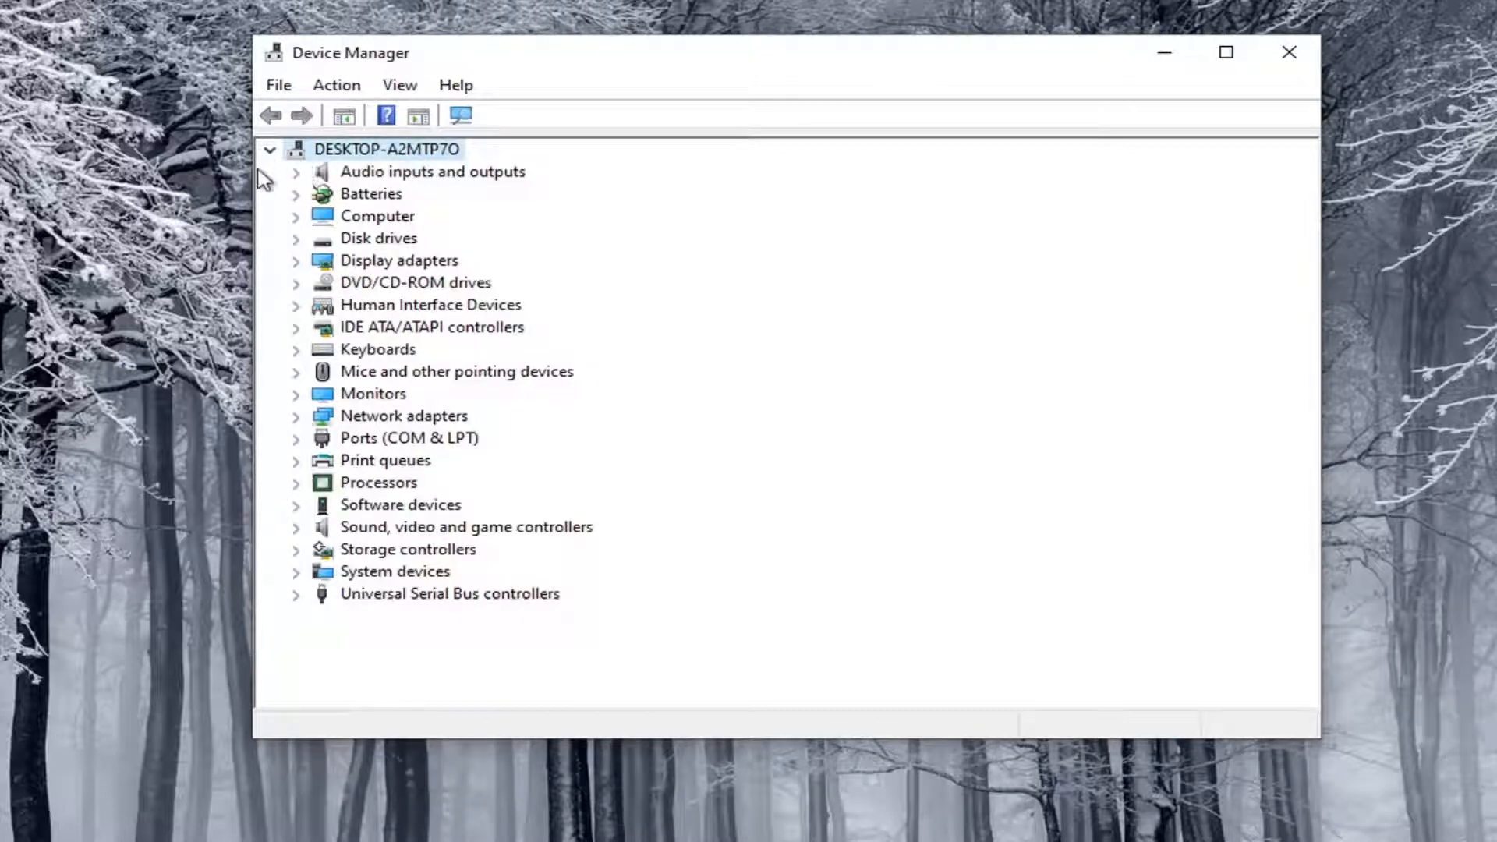
{"action": "mouse_move", "coordinate": [517, 304]}
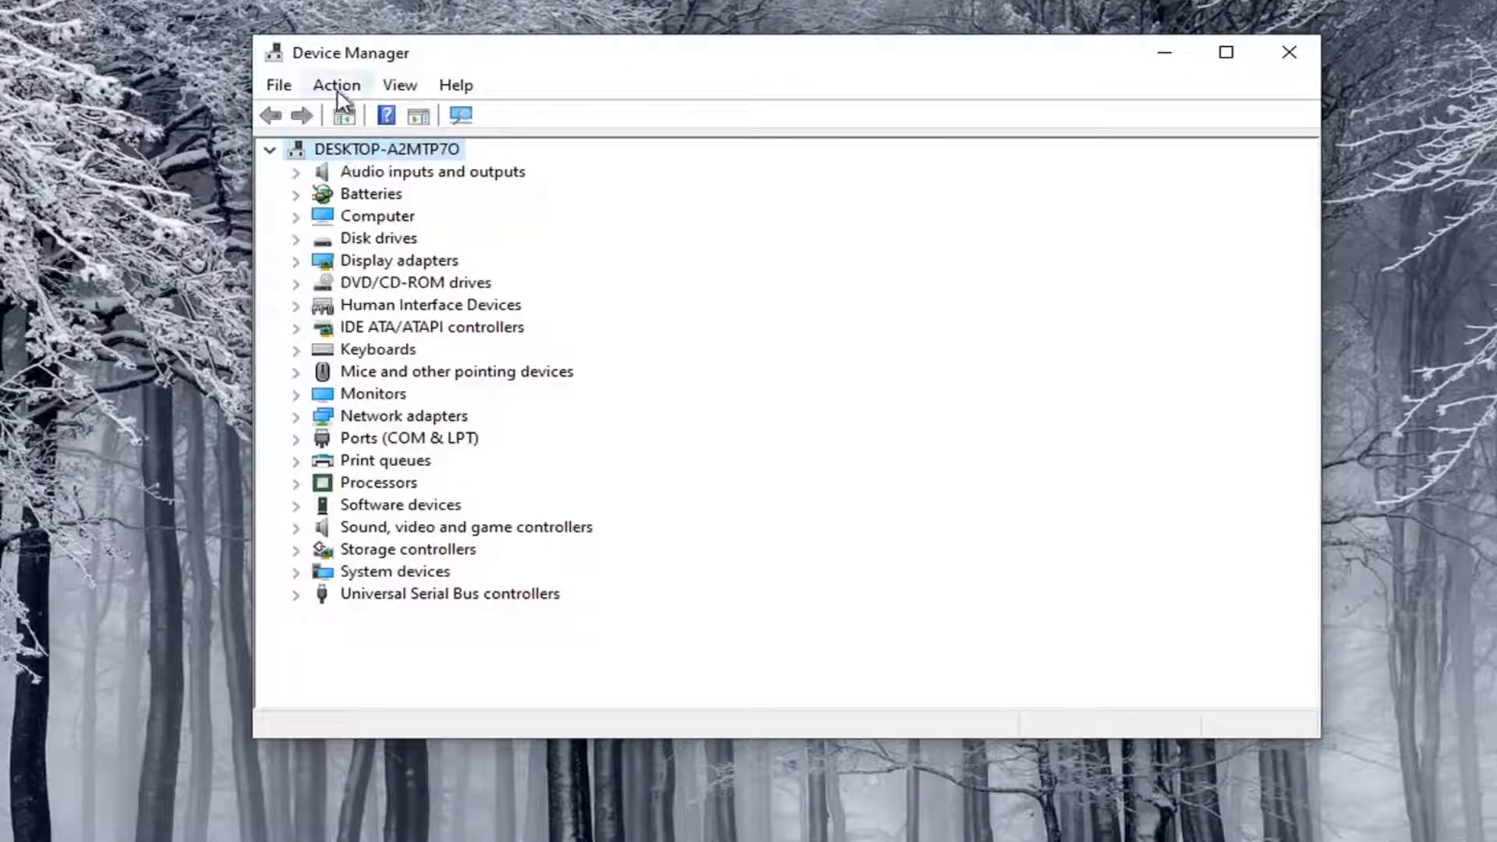
Start Add legacy hardware from the Action menu and continue past the welcome page
{"action": "left_click", "coordinate": [337, 85]}
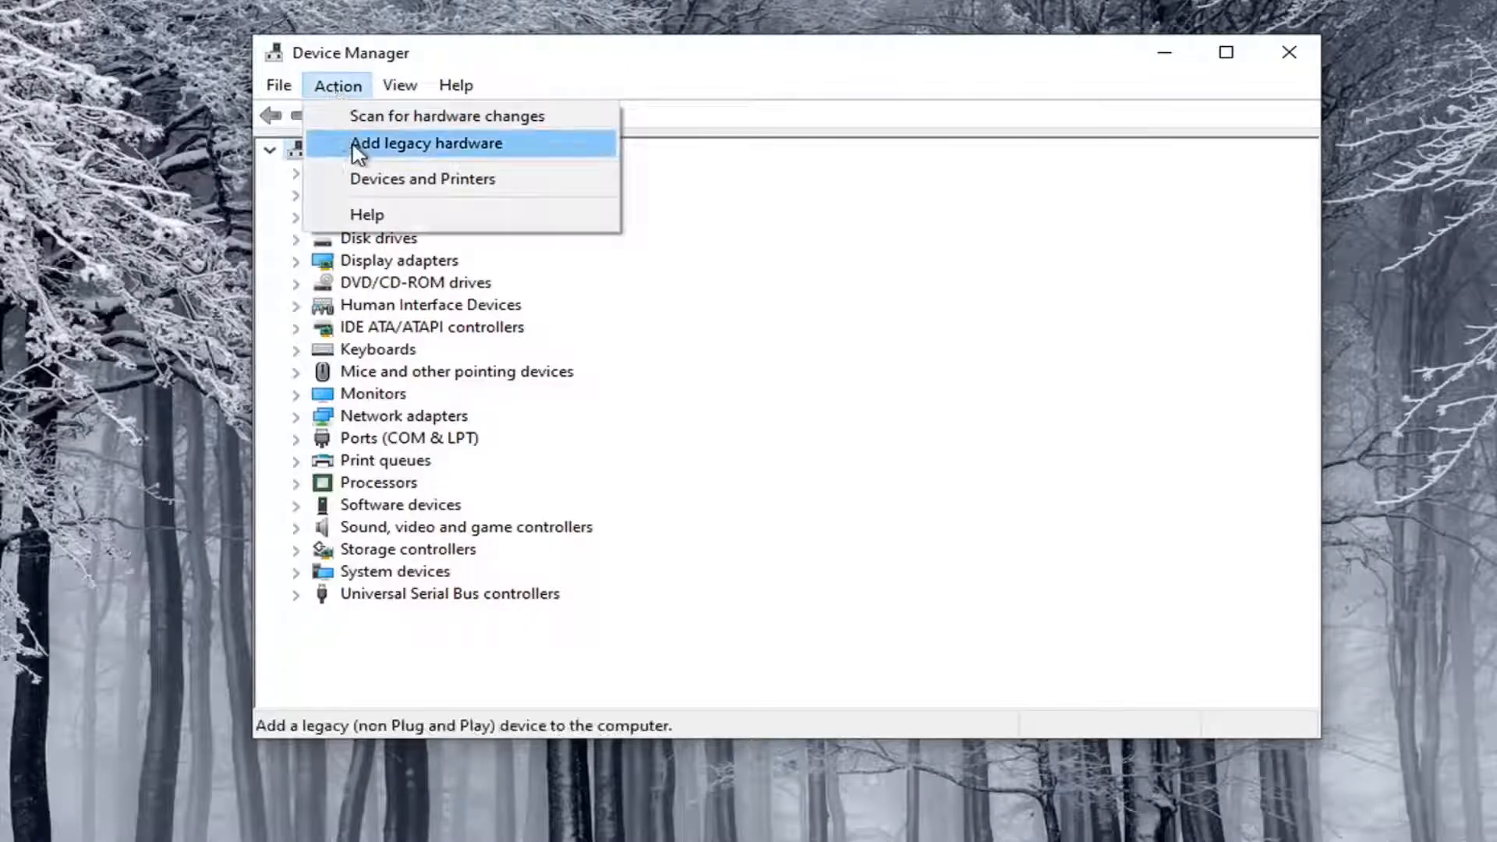
{"action": "left_click", "coordinate": [425, 143]}
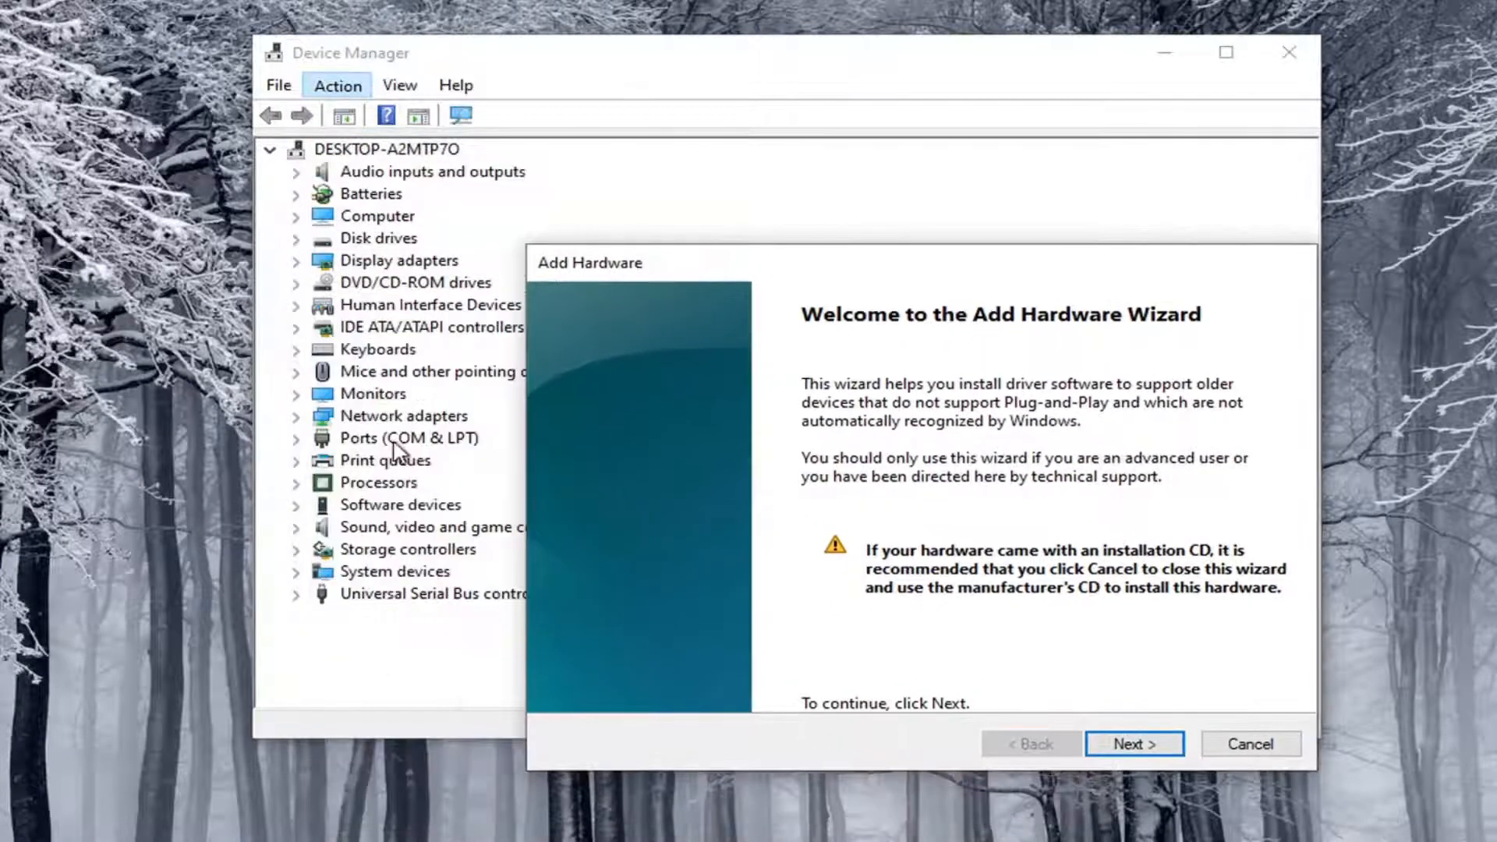
{"action": "mouse_move", "coordinate": [458, 292]}
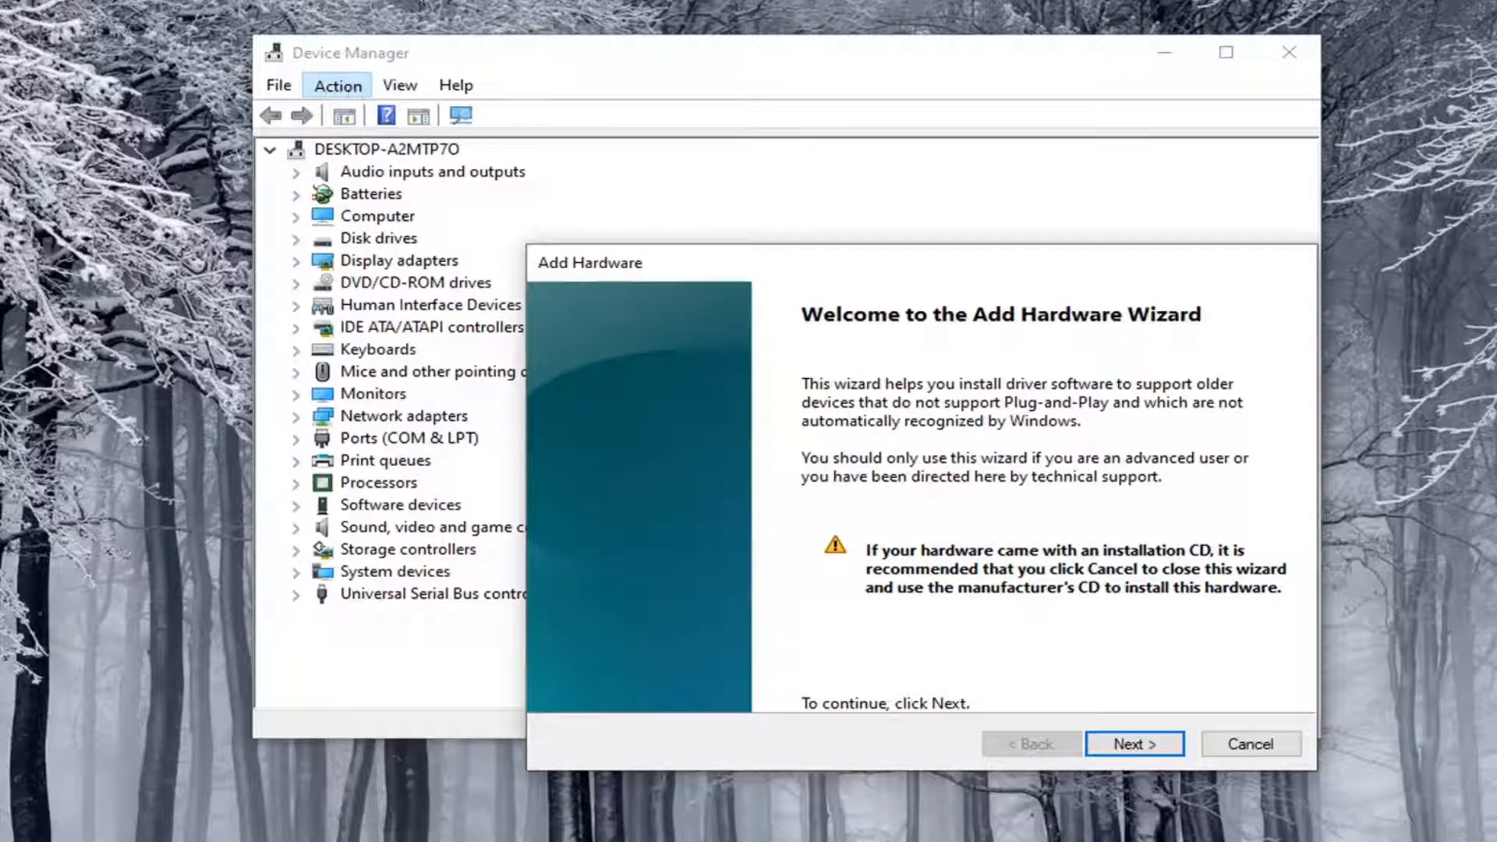
{"action": "mouse_move", "coordinate": [704, 274]}
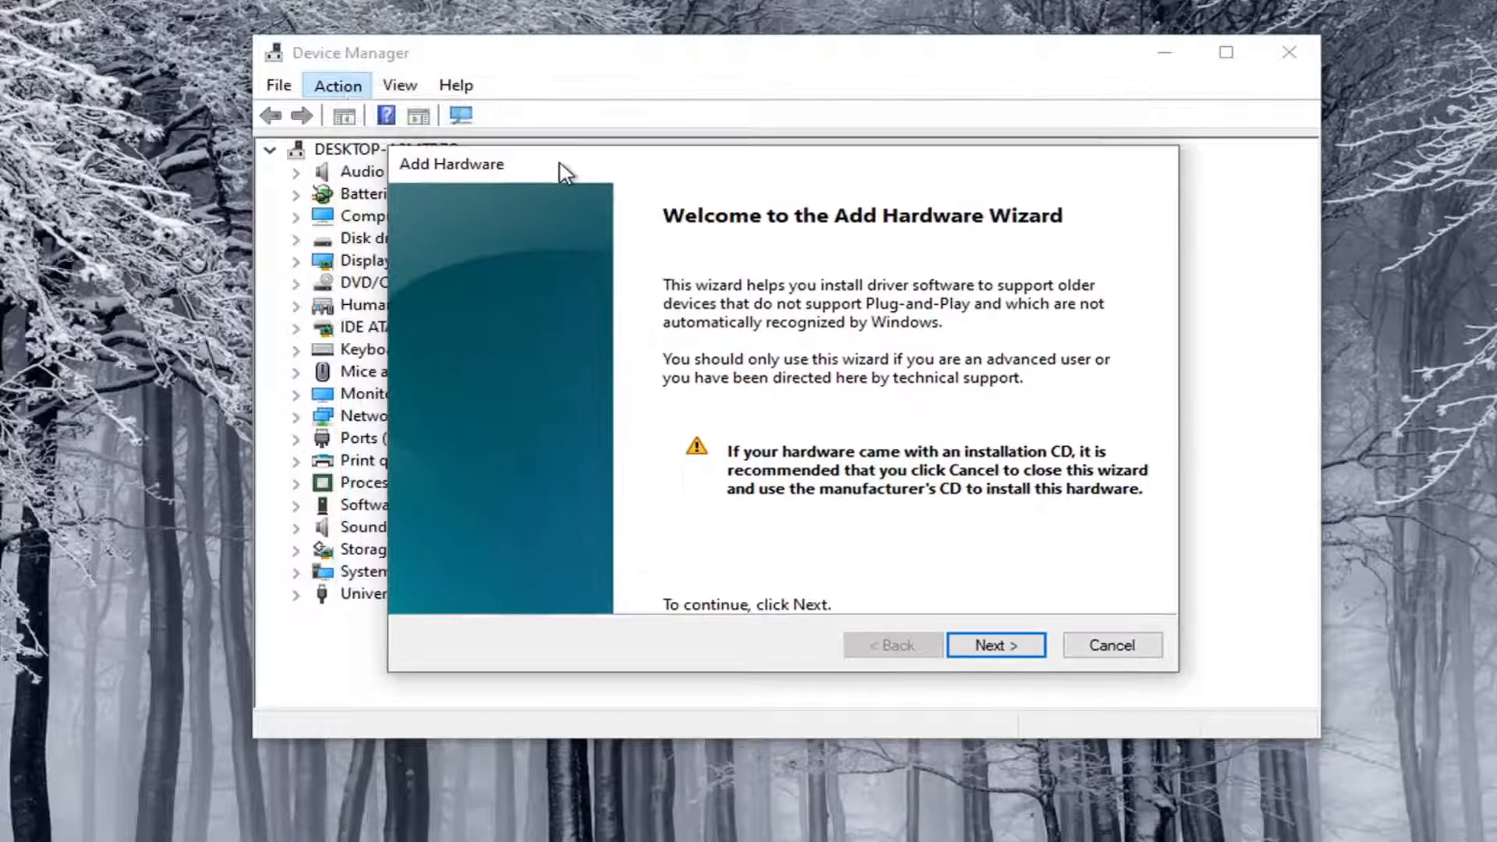
{"action": "mouse_move", "coordinate": [716, 256]}
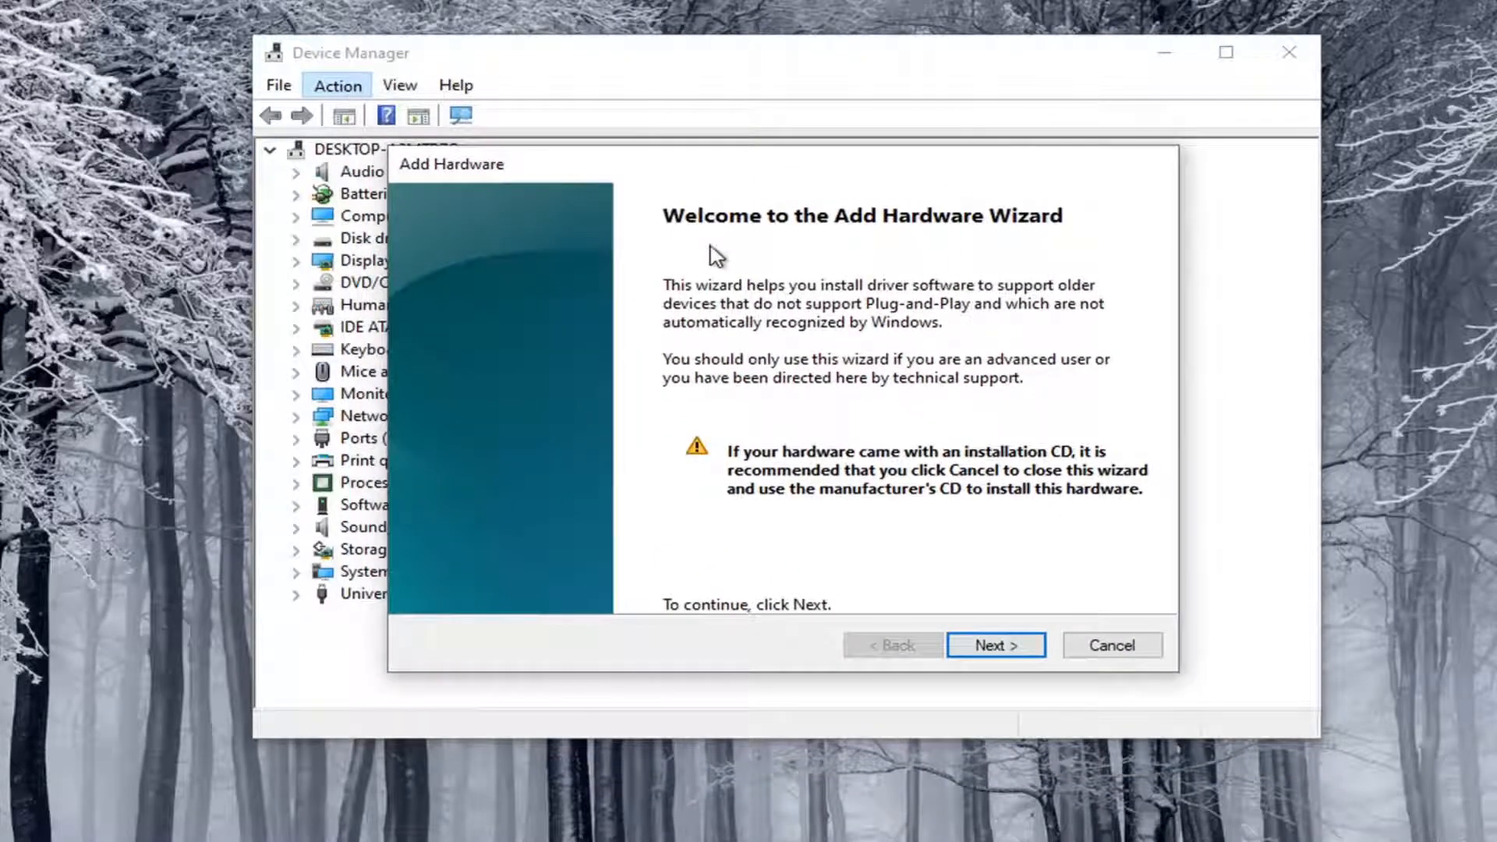
{"action": "left_click", "coordinate": [996, 644]}
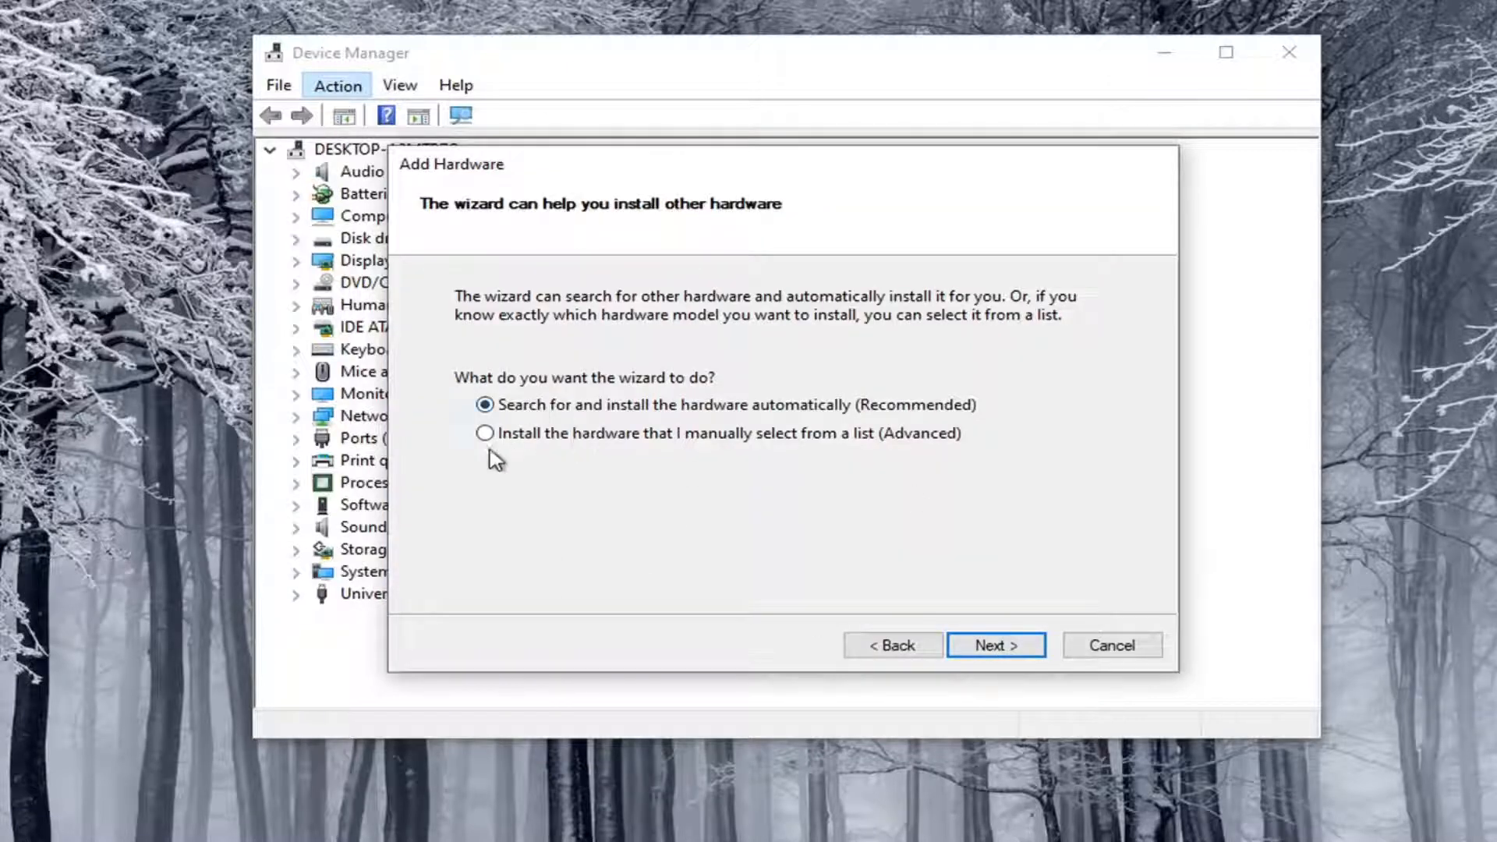
Choose manual selection from a list, pick Cameras as hardware type, and reach driver selection
{"action": "left_click", "coordinate": [486, 432]}
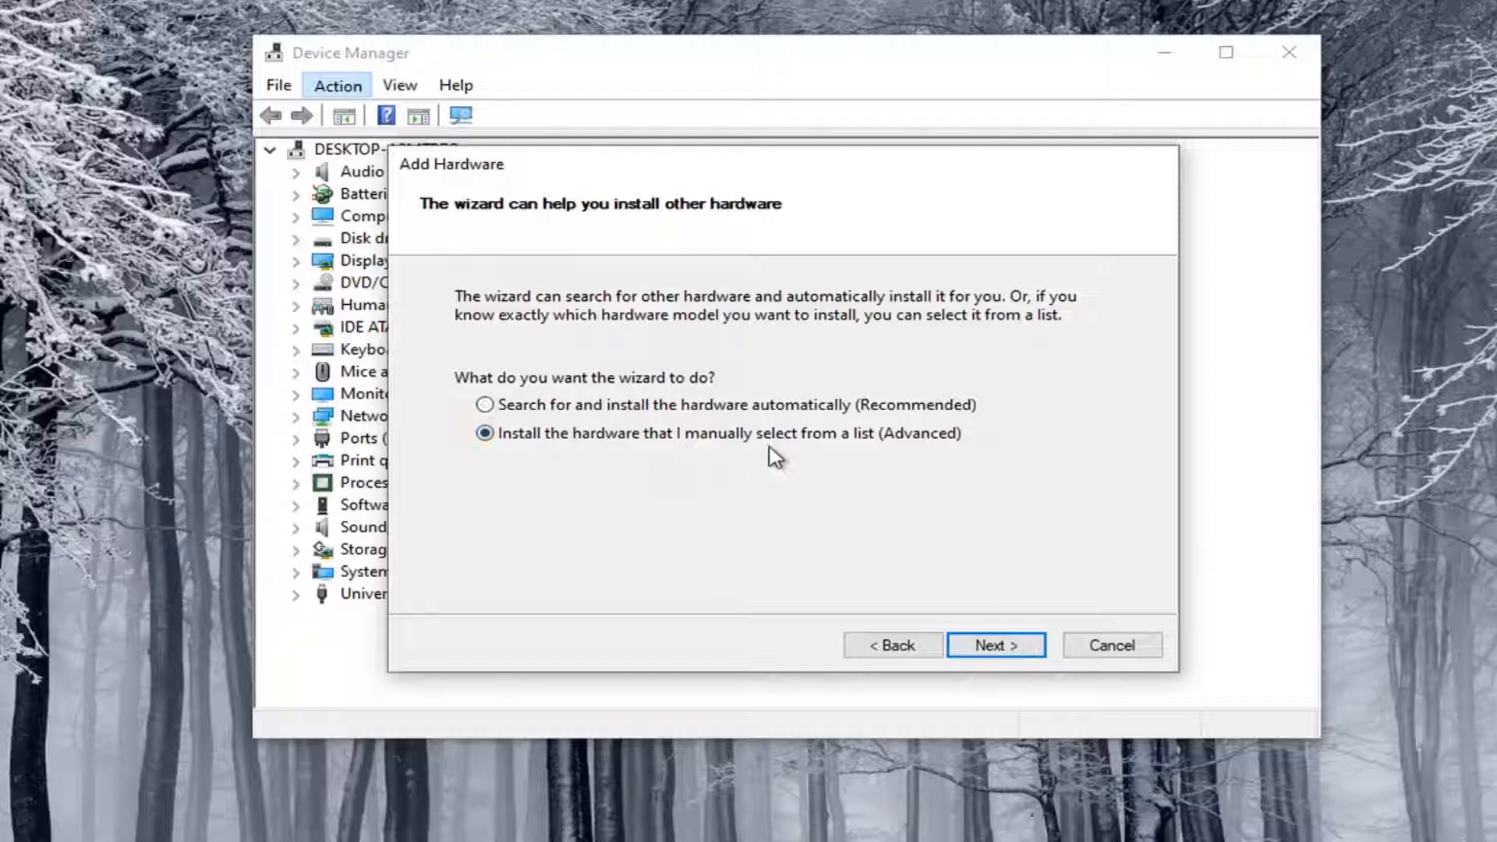
{"action": "left_click", "coordinate": [995, 644]}
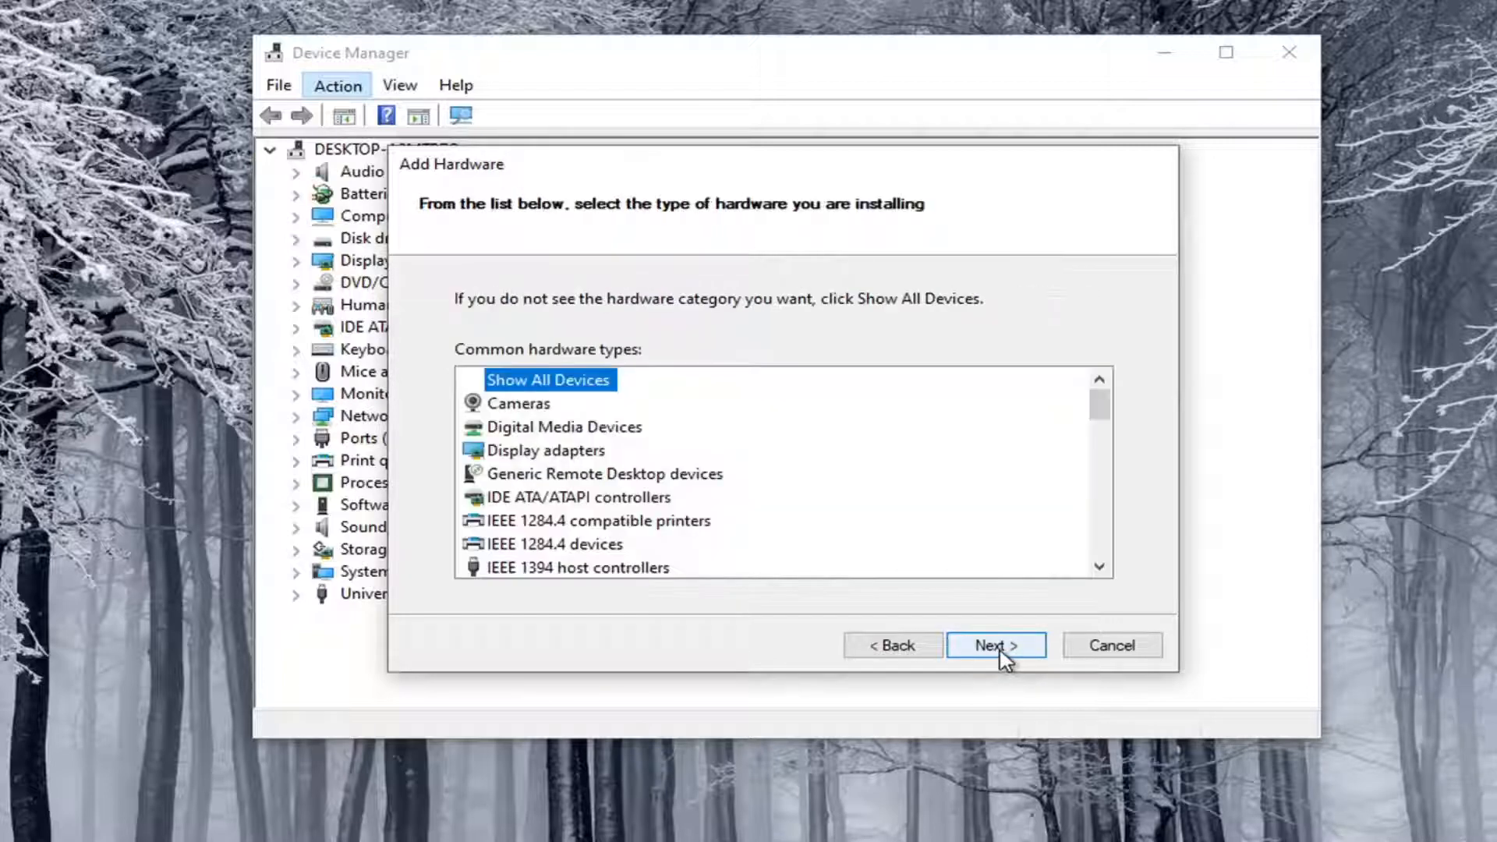
{"action": "left_click", "coordinate": [518, 402]}
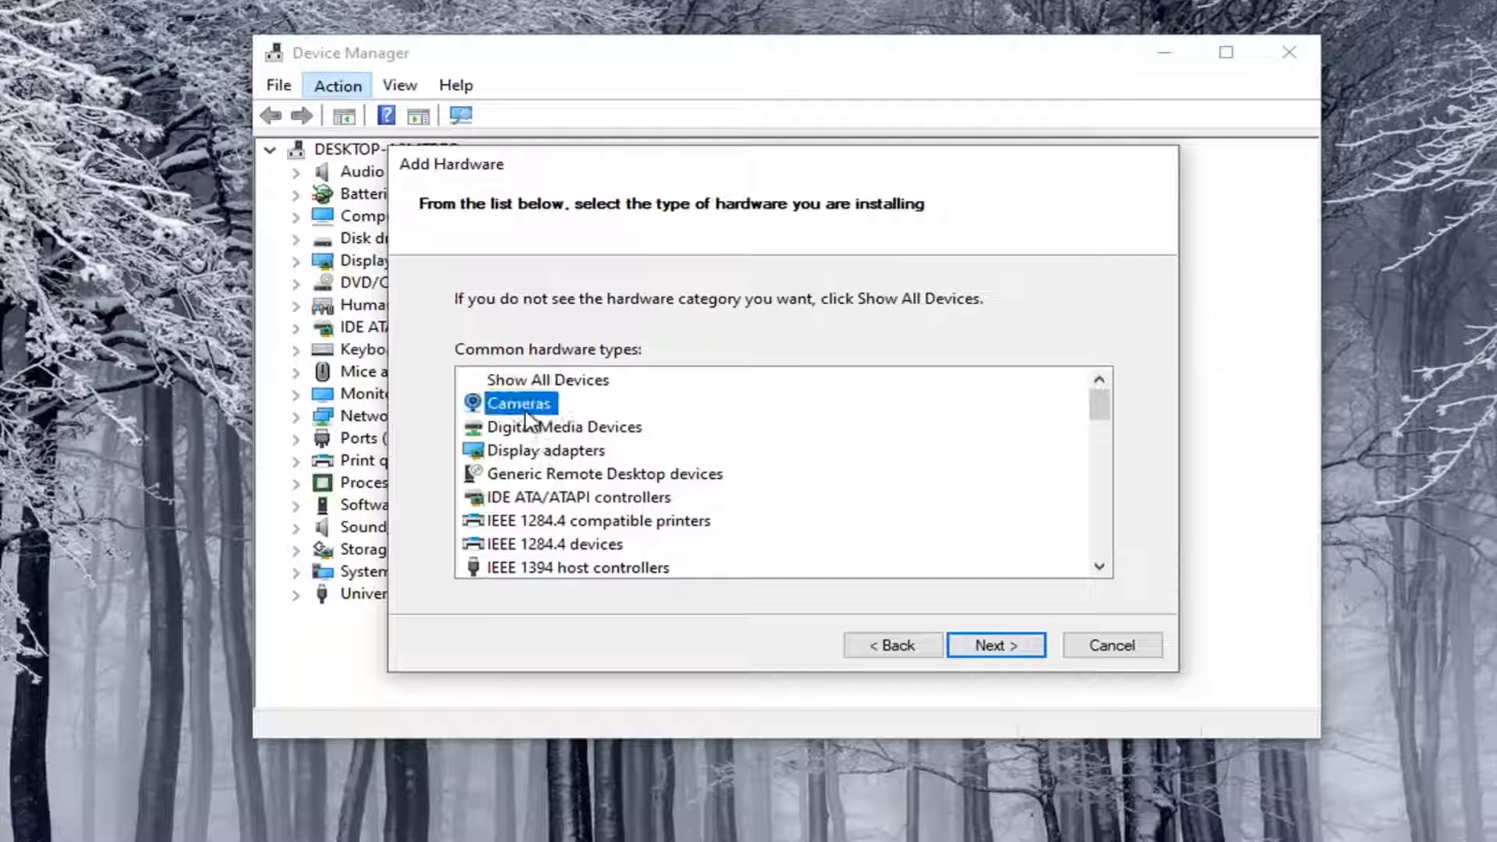
{"action": "left_click", "coordinate": [995, 644]}
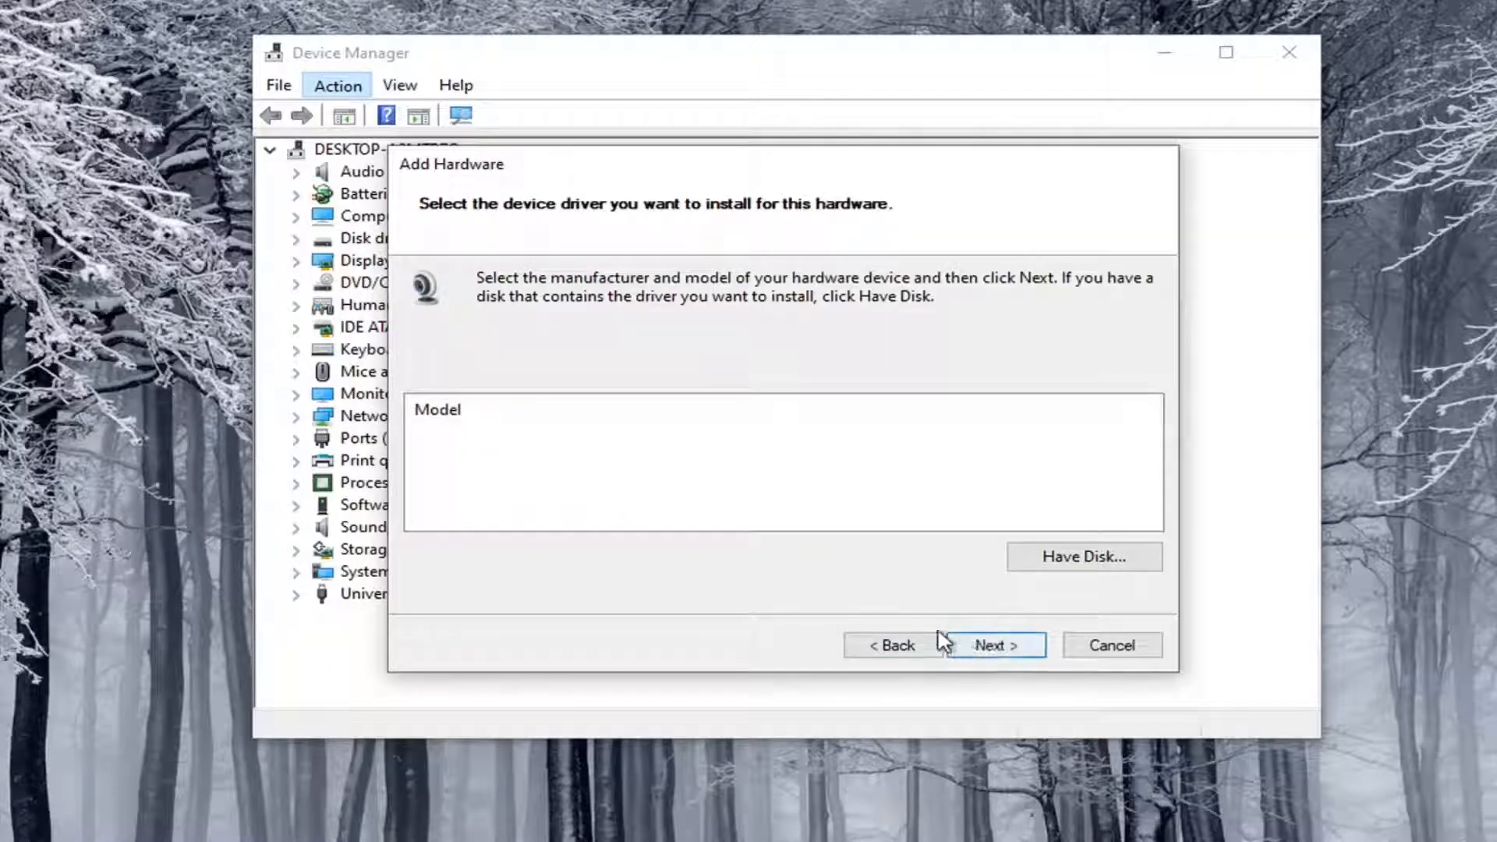
{"action": "left_click", "coordinate": [449, 415]}
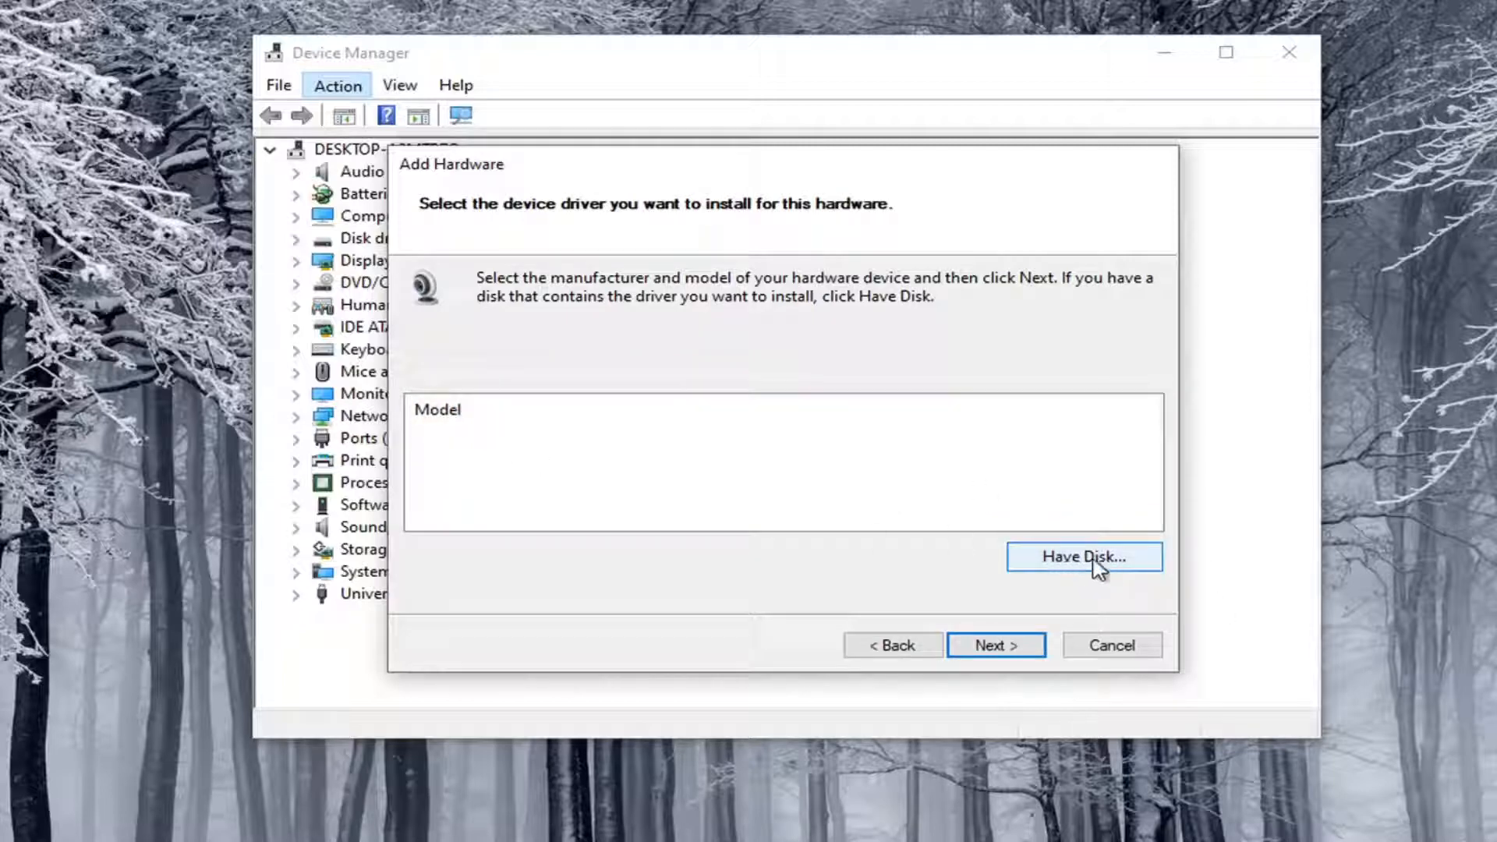
{"action": "left_click", "coordinate": [1083, 557]}
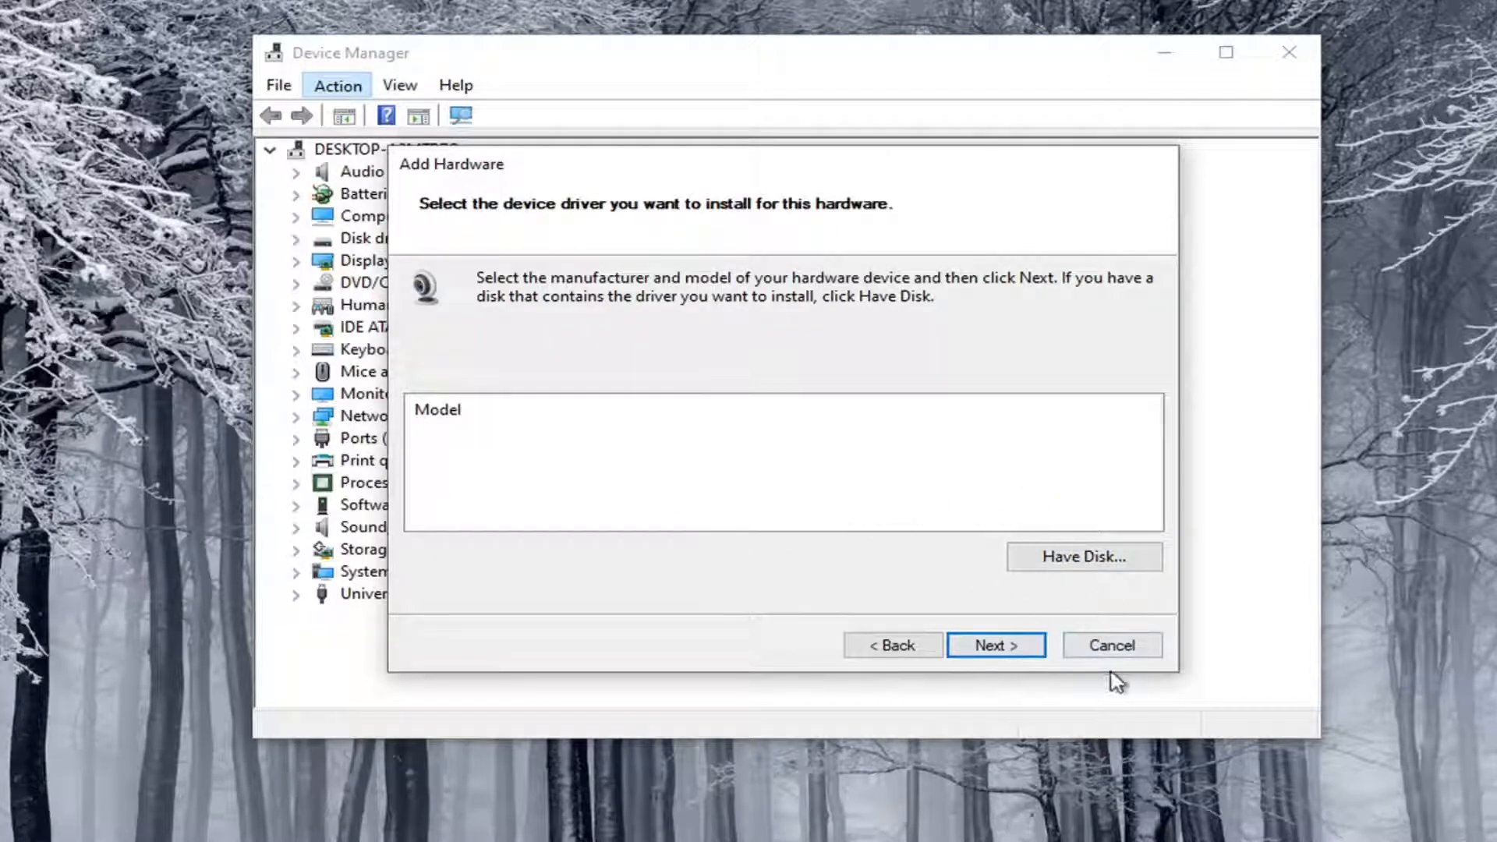
Cancel the Add Hardware Wizard and close Device Manager back to the desktop
{"action": "left_click", "coordinate": [1111, 645]}
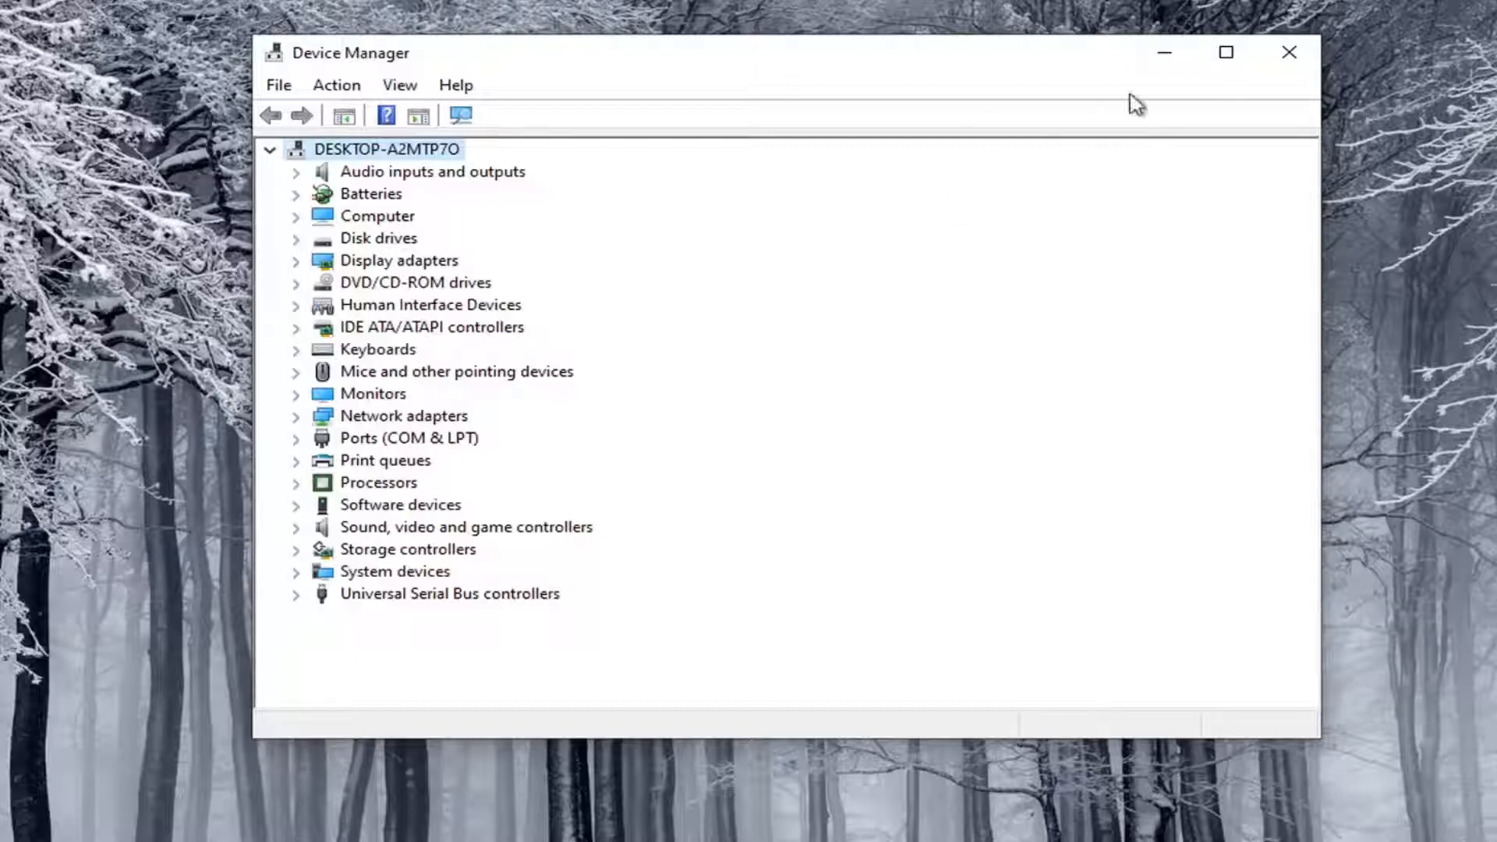
{"action": "left_click", "coordinate": [1288, 53]}
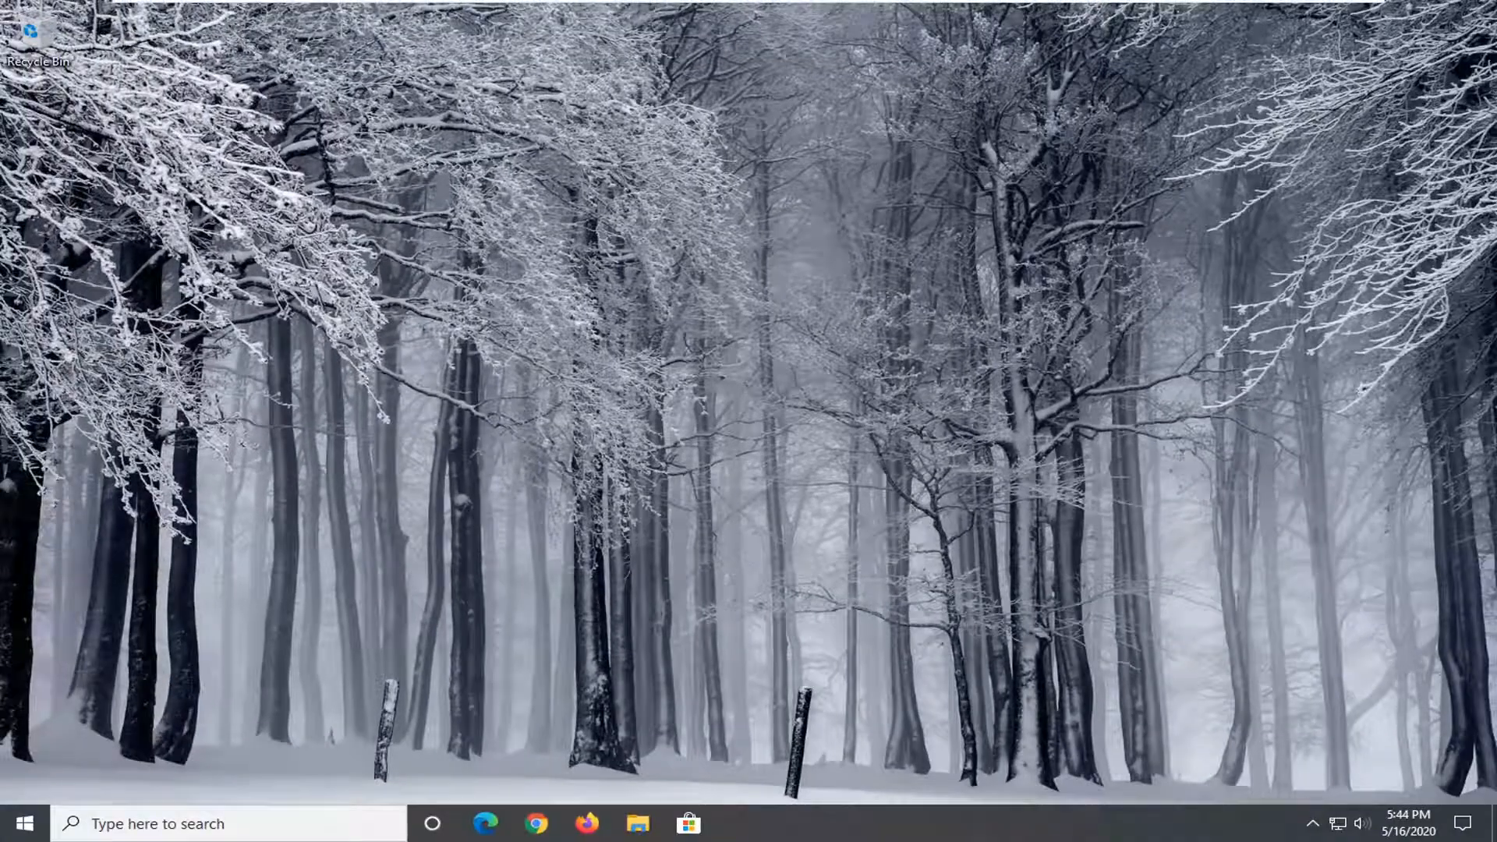